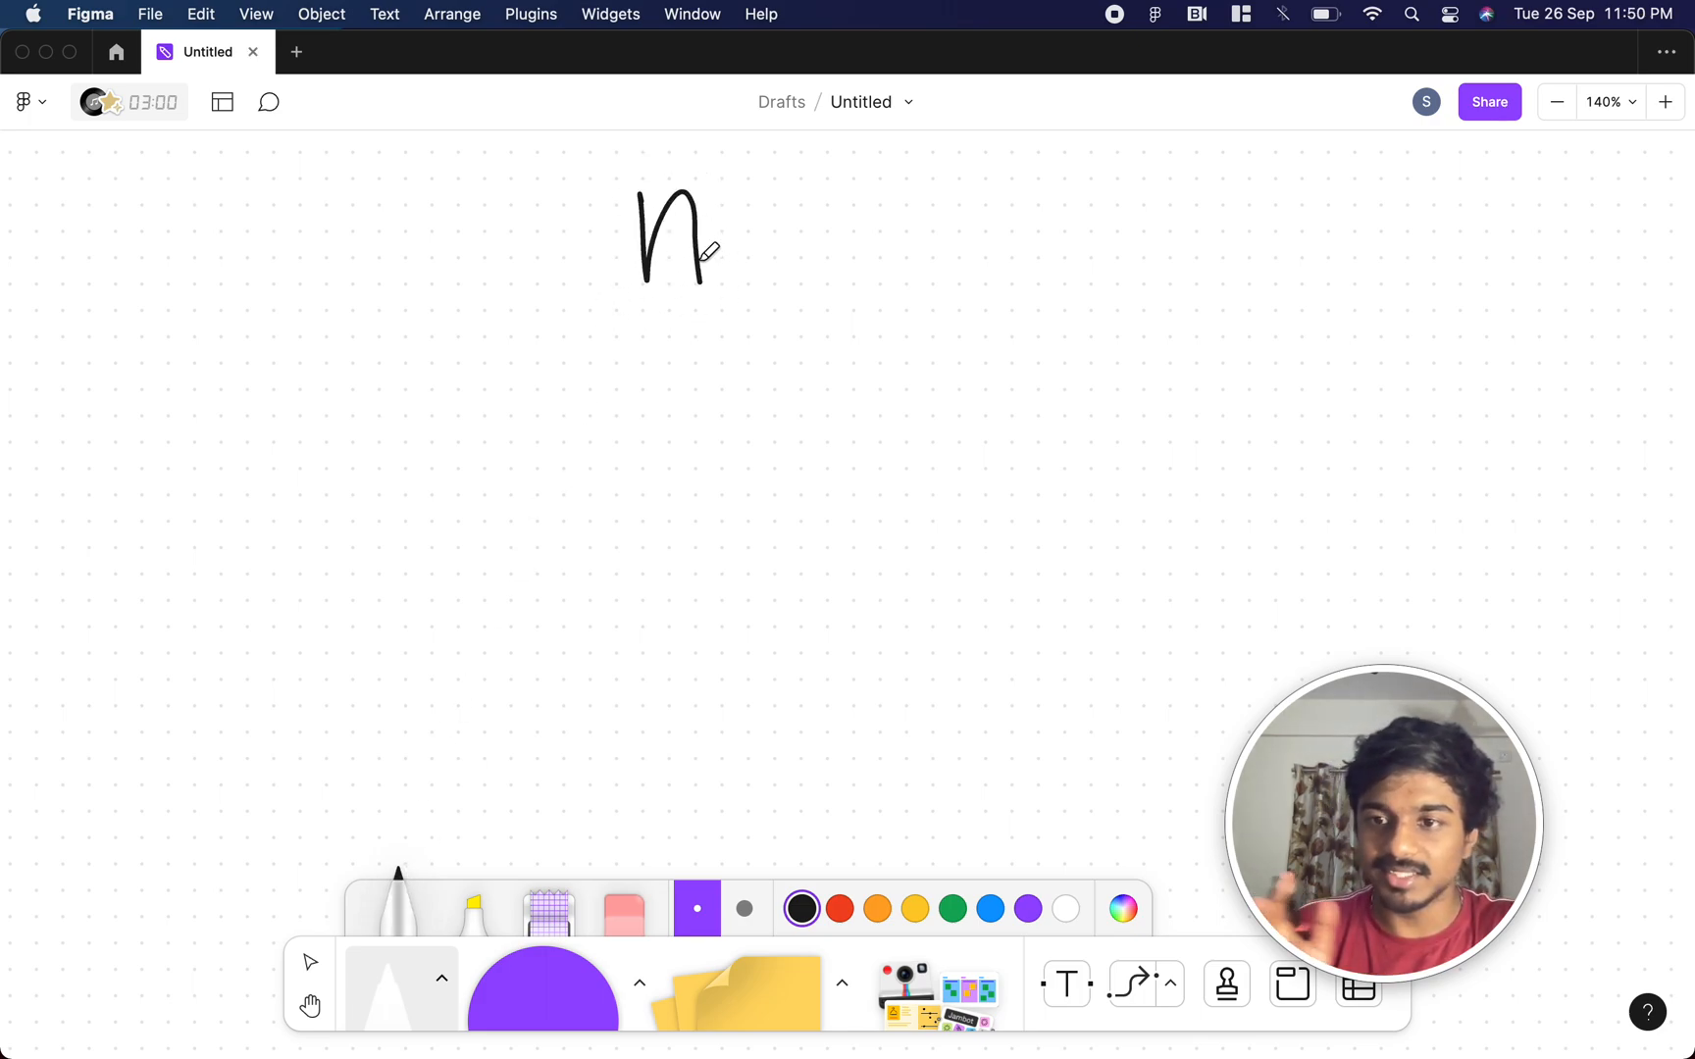
# - Pen-write n and the increasing sequence a1 < a2 < … an below it
pyautogui.moveTo(600, 379); pyautogui.dragTo(671, 432)
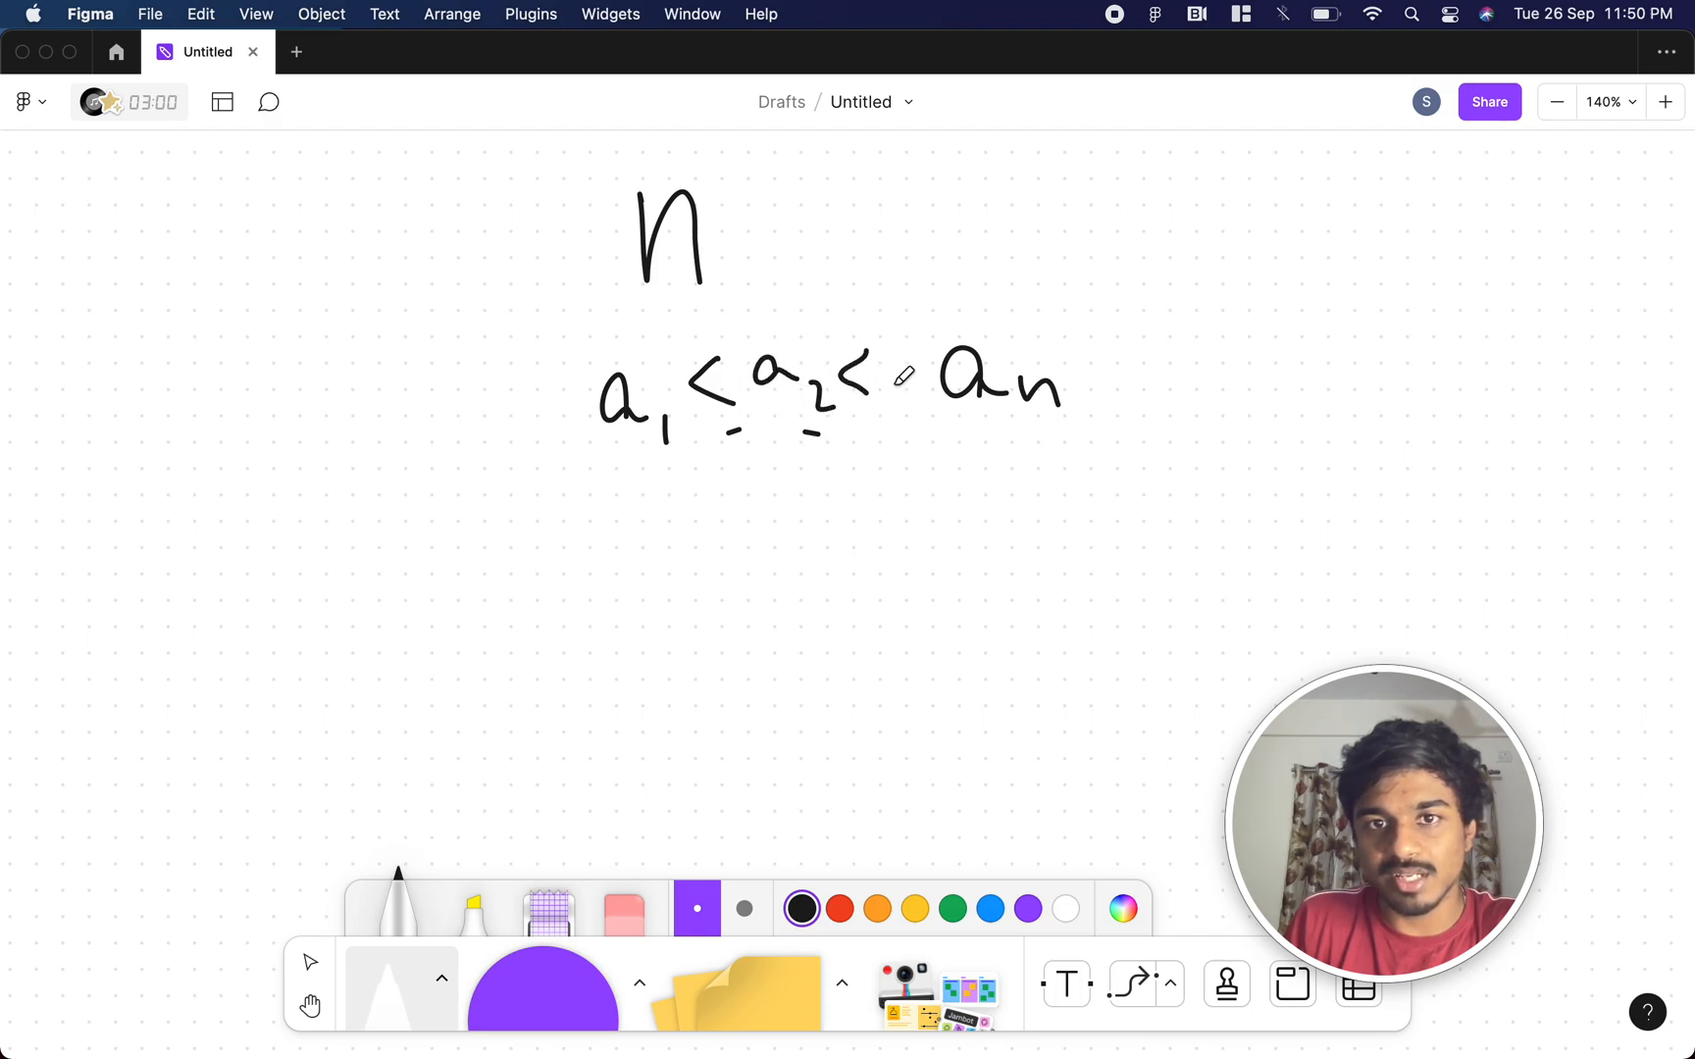
pyautogui.moveTo(892, 388); pyautogui.dragTo(935, 389)
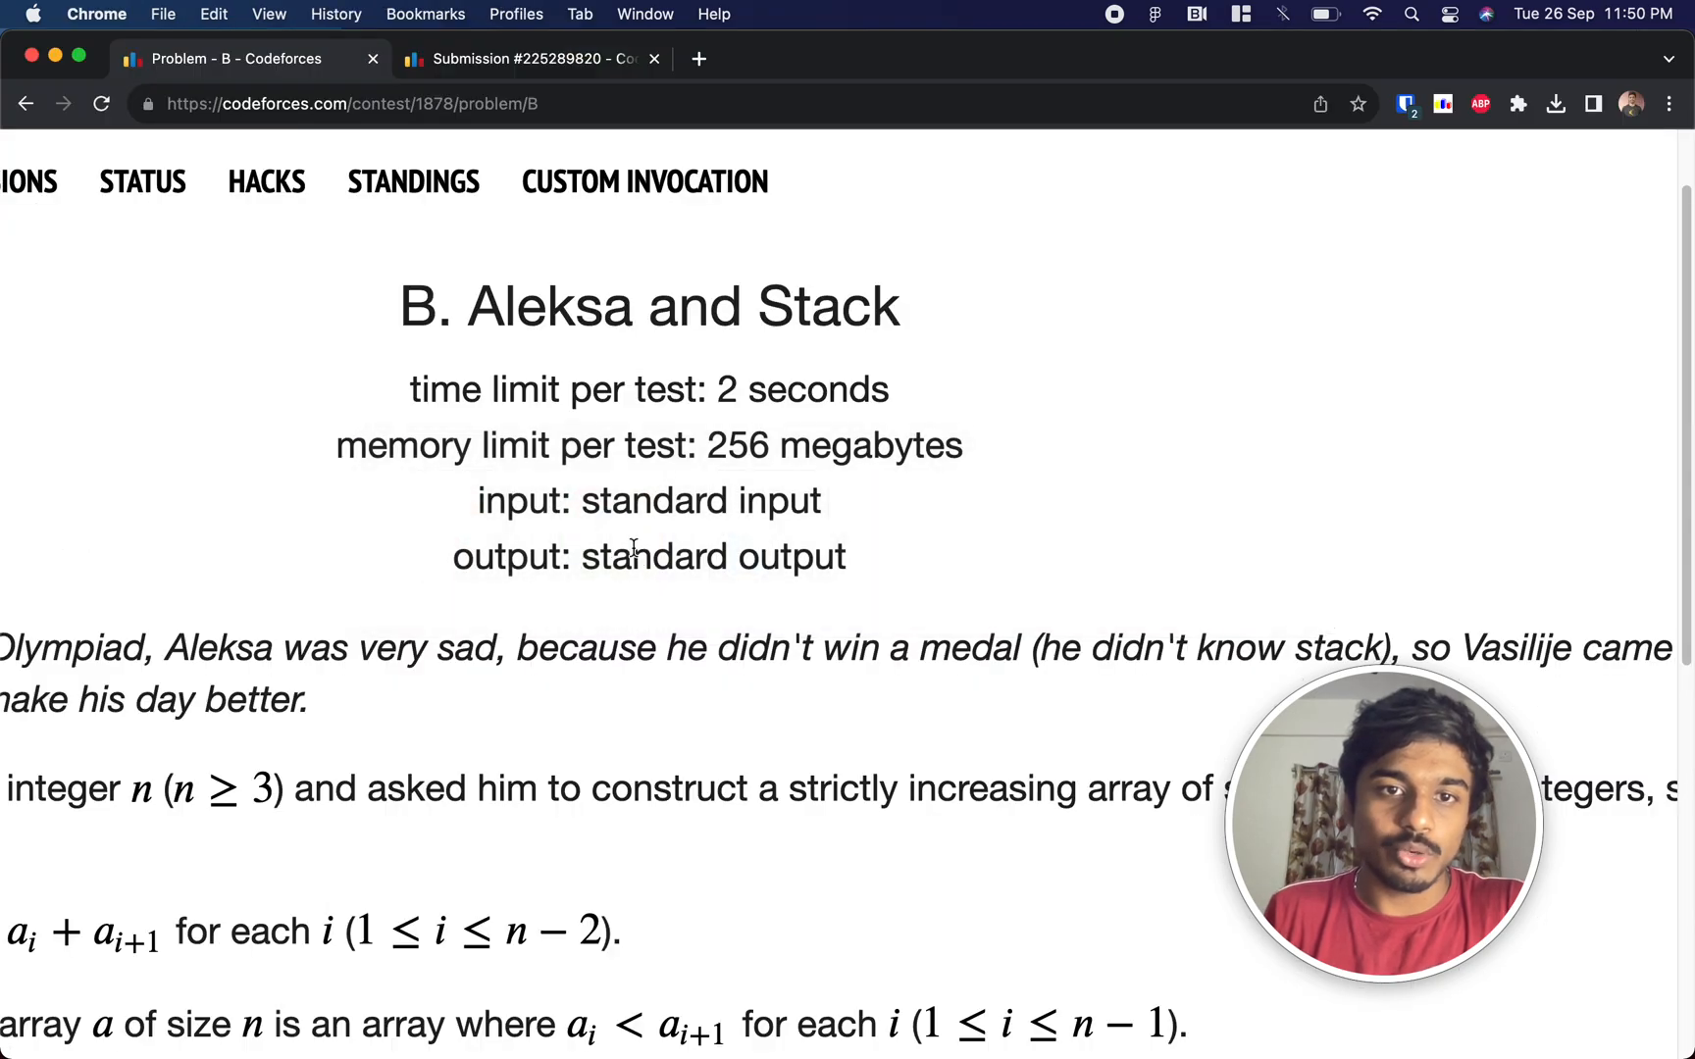
# - Scroll the Codeforces statement down to the divisibility condition on 3·a(i+2)
pyautogui.scroll(-3)
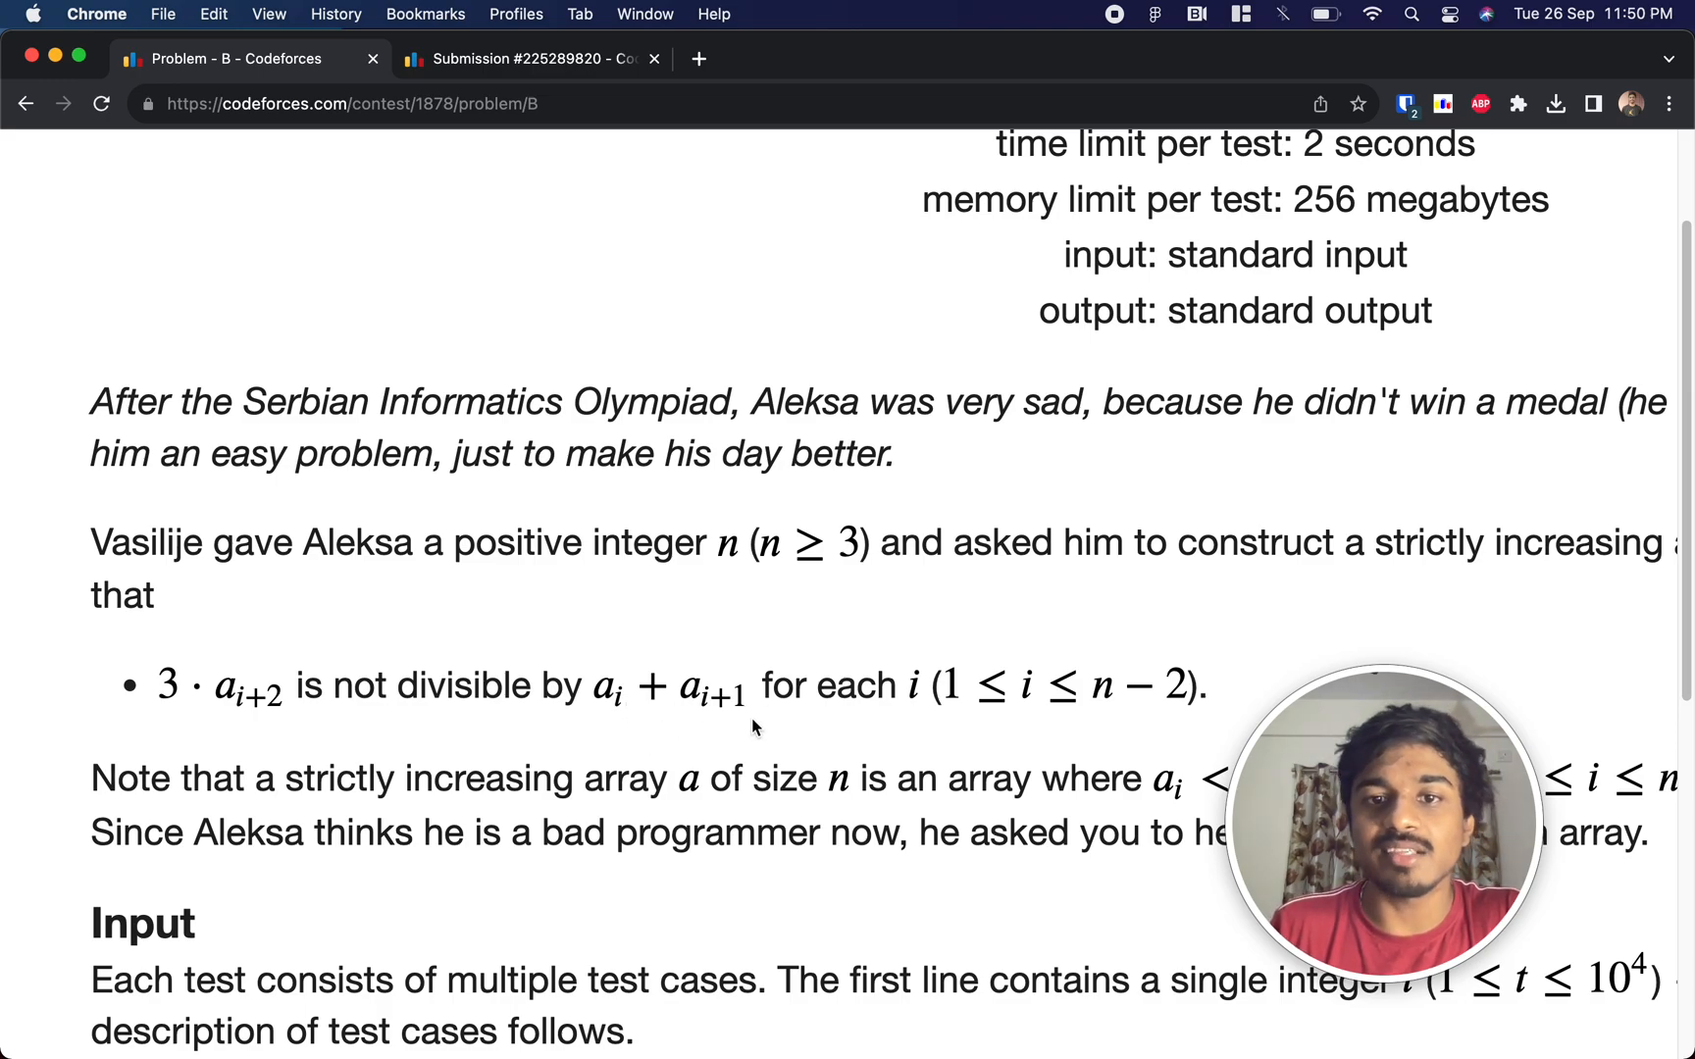
pyautogui.moveTo(975, 712)
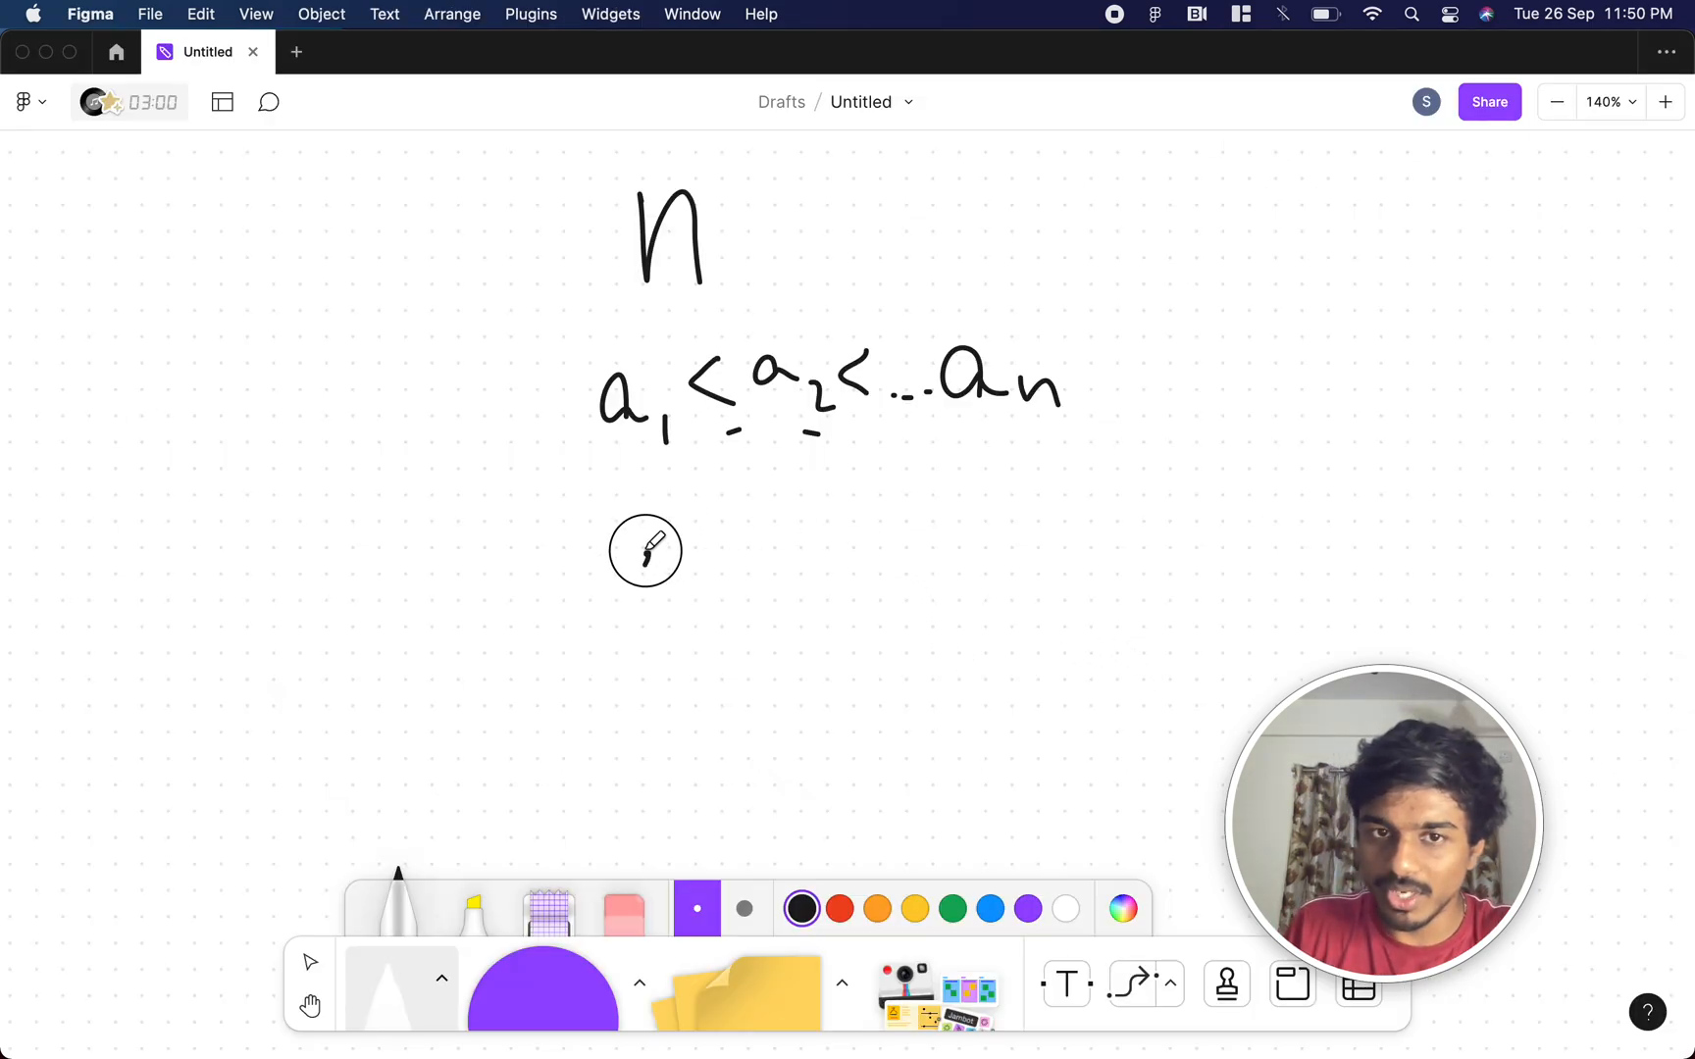
# - Pen-write the rule (3·a3) should not be div (a2+a1) under the sequence
pyautogui.moveTo(616, 551); pyautogui.dragTo(714, 606)
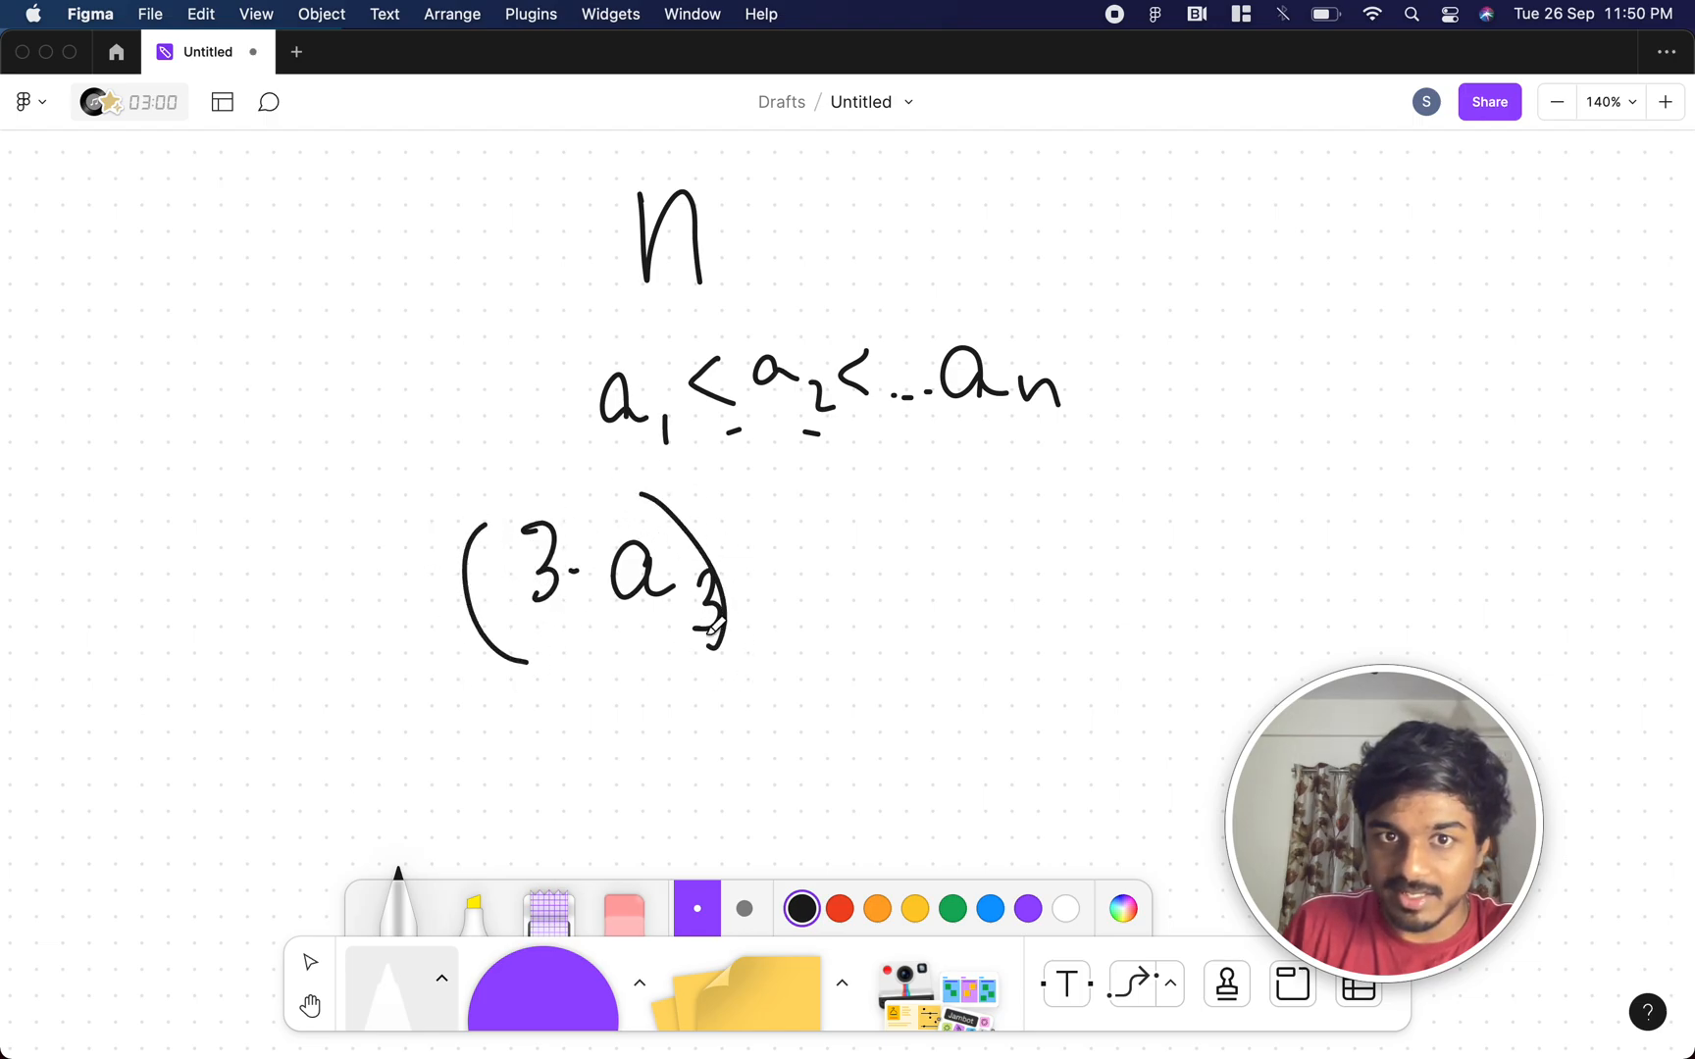
pyautogui.moveTo(850, 567); pyautogui.dragTo(940, 579)
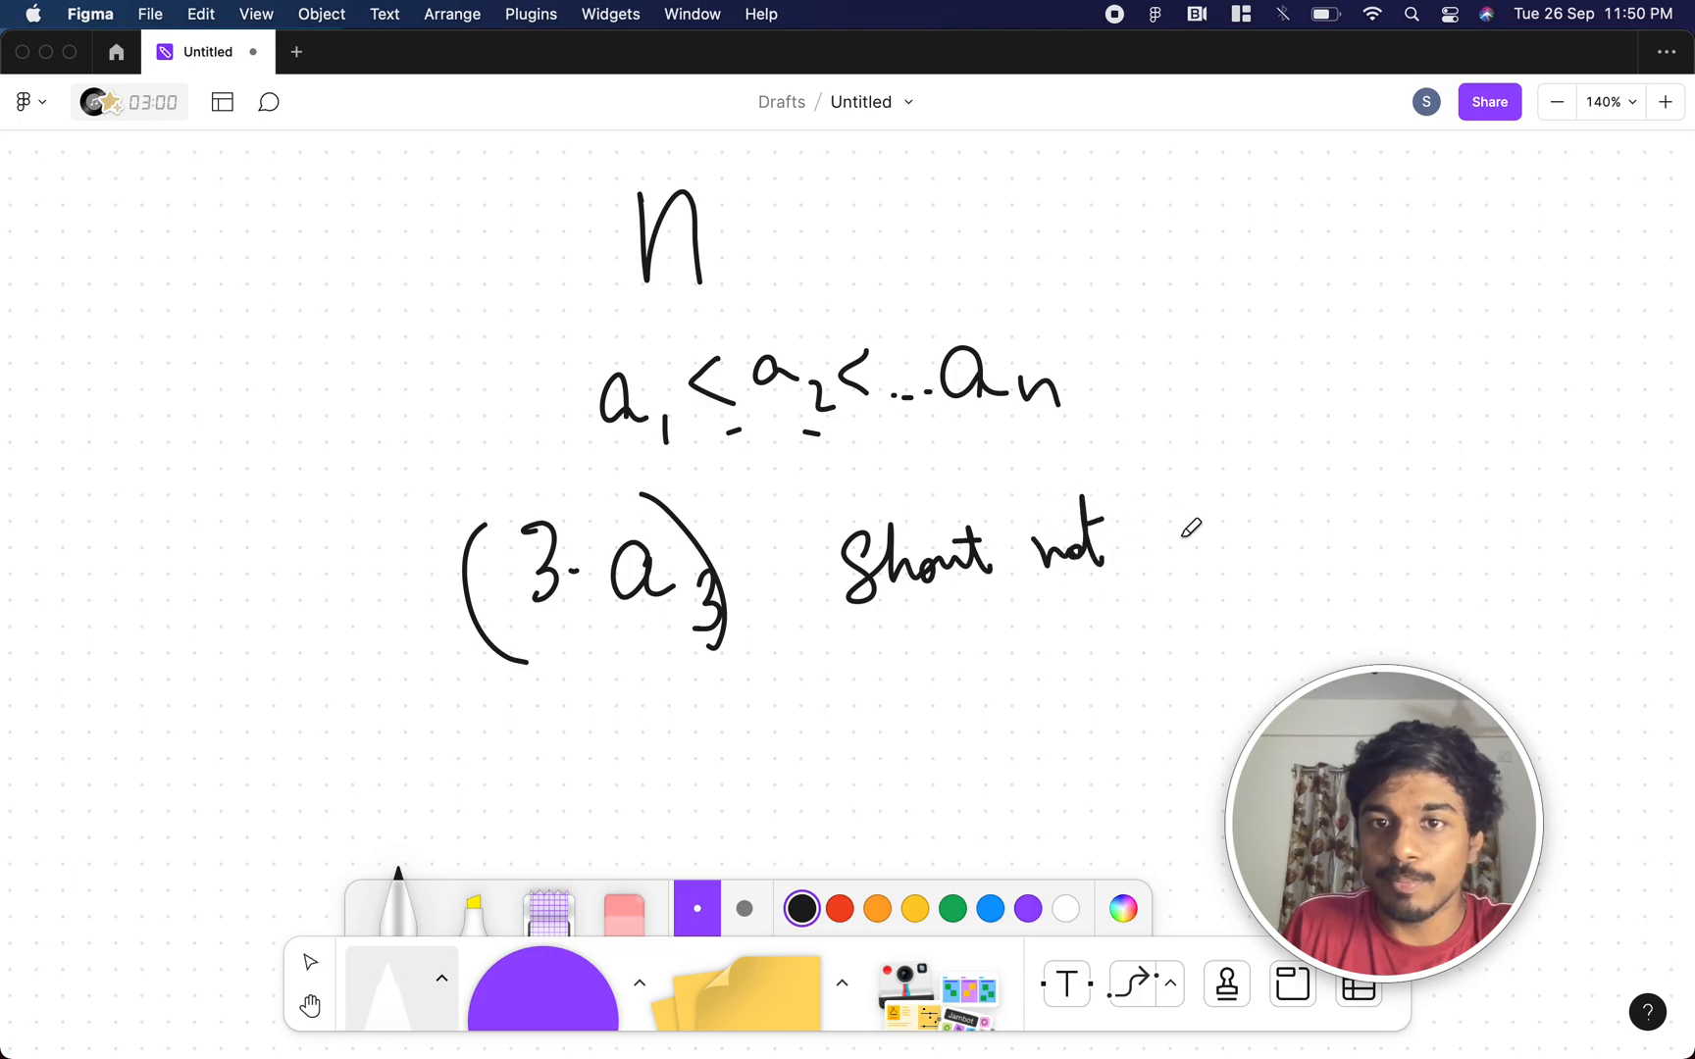
pyautogui.moveTo(1124, 541); pyautogui.dragTo(1330, 530)
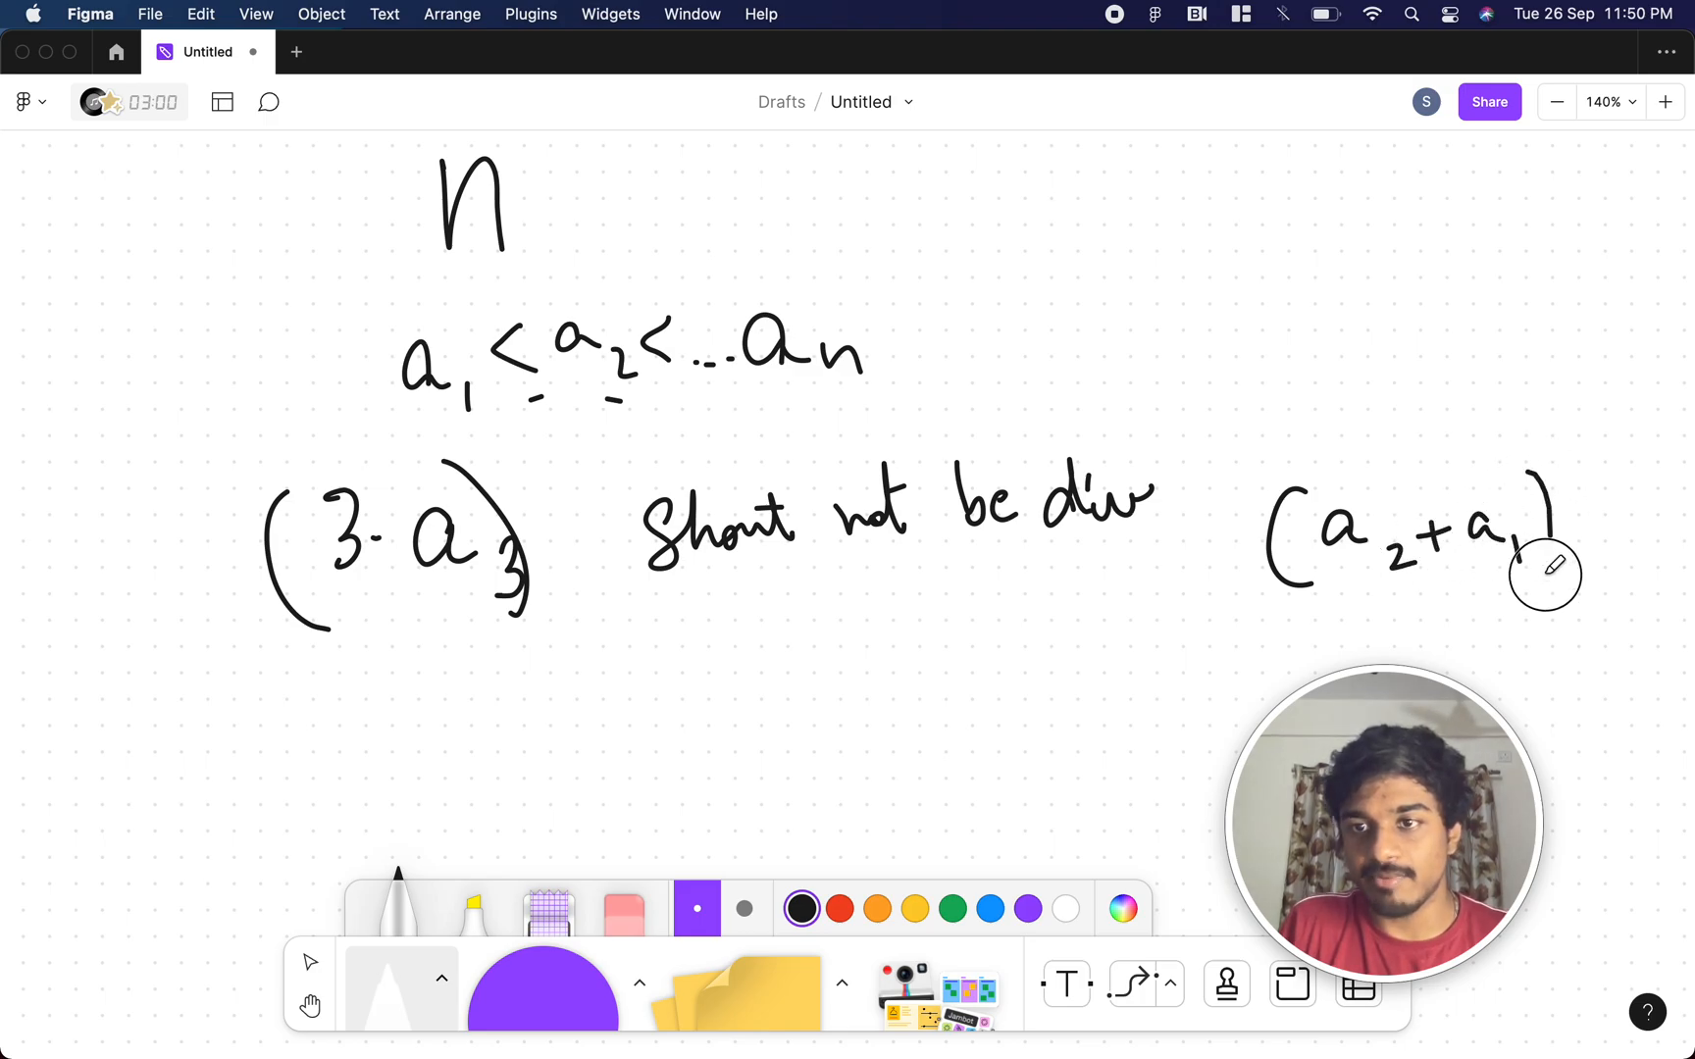
pyautogui.moveTo(567, 735); pyautogui.dragTo(702, 779)
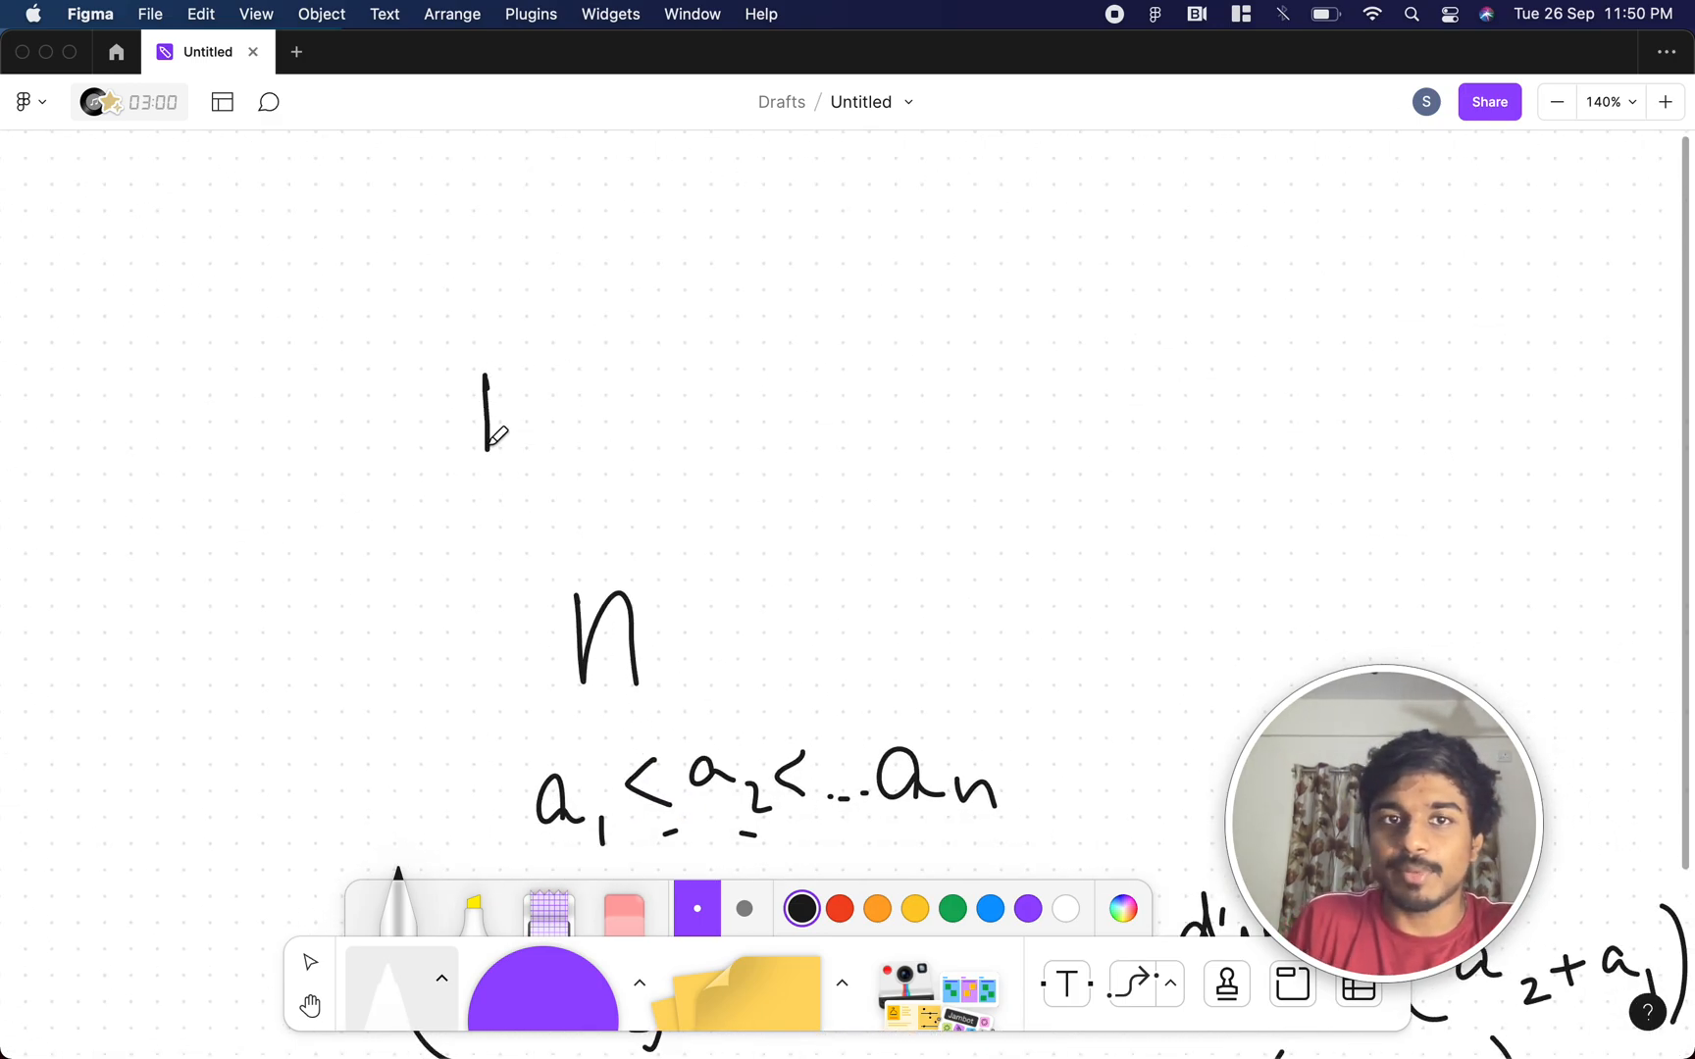
# - Write n = 5 with 1<2<3<4<5, box the 3 and start the 1 + 2 term
pyautogui.moveTo(508, 422); pyautogui.dragTo(951, 389)
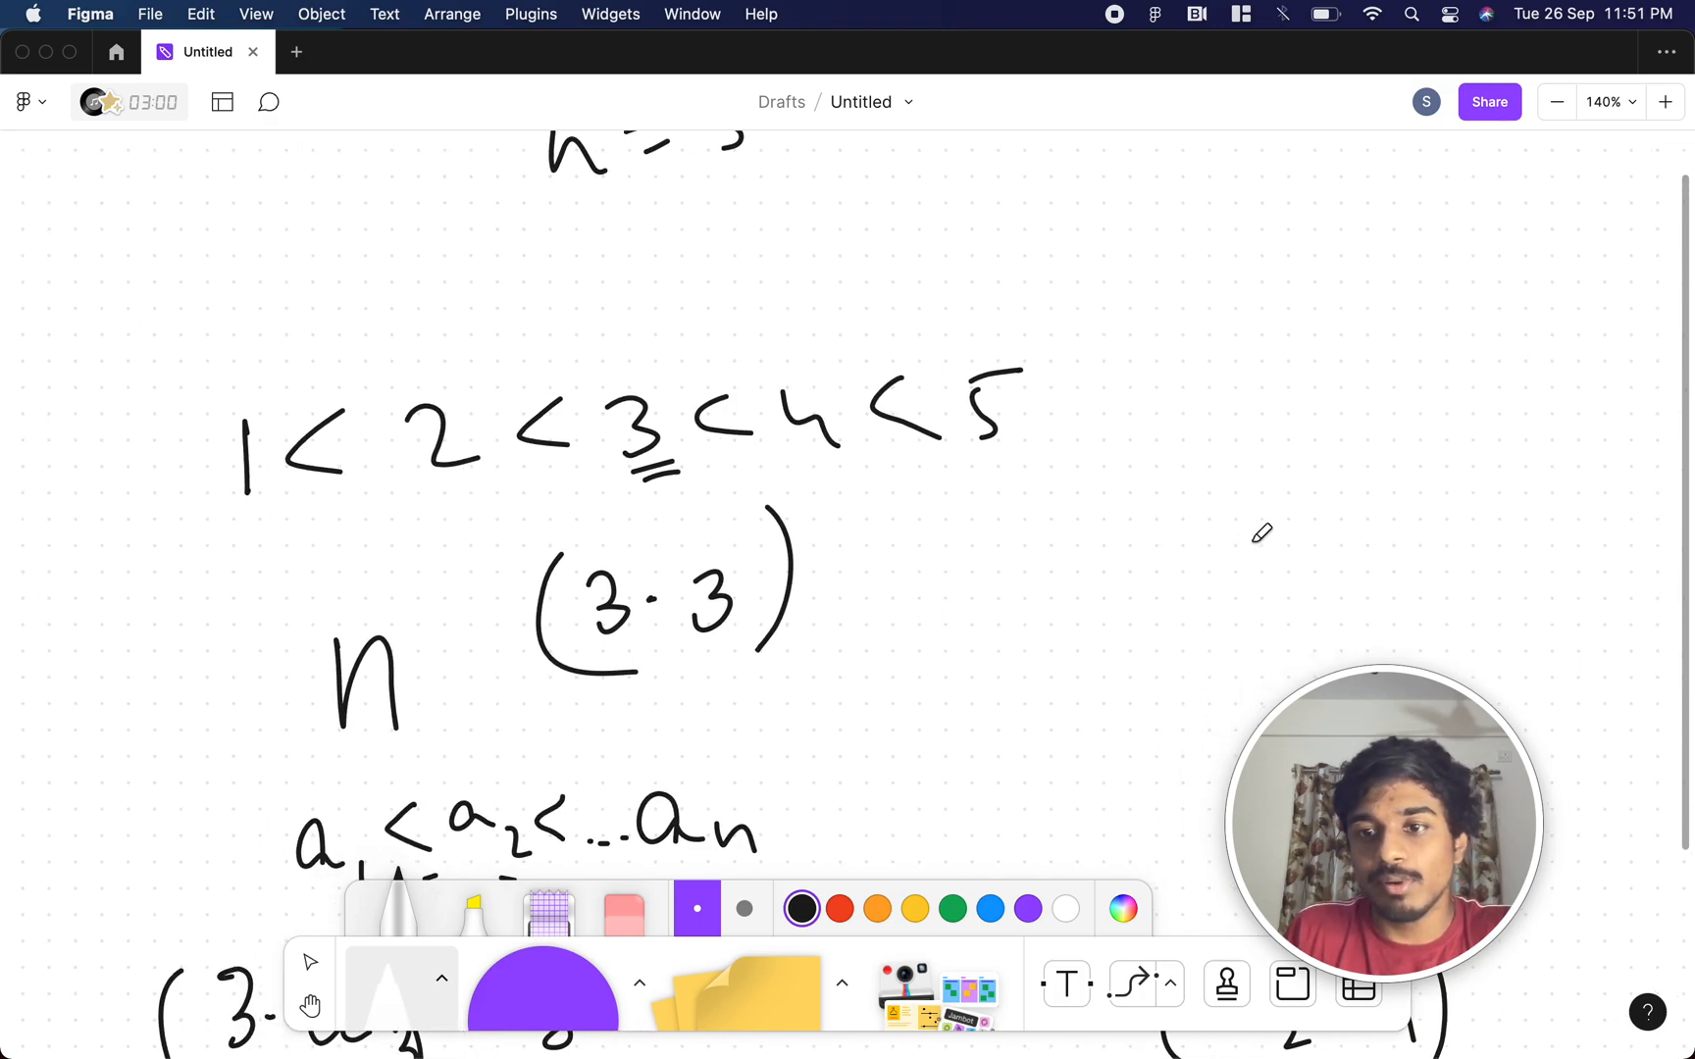
pyautogui.moveTo(675, 530); pyautogui.dragTo(757, 692)
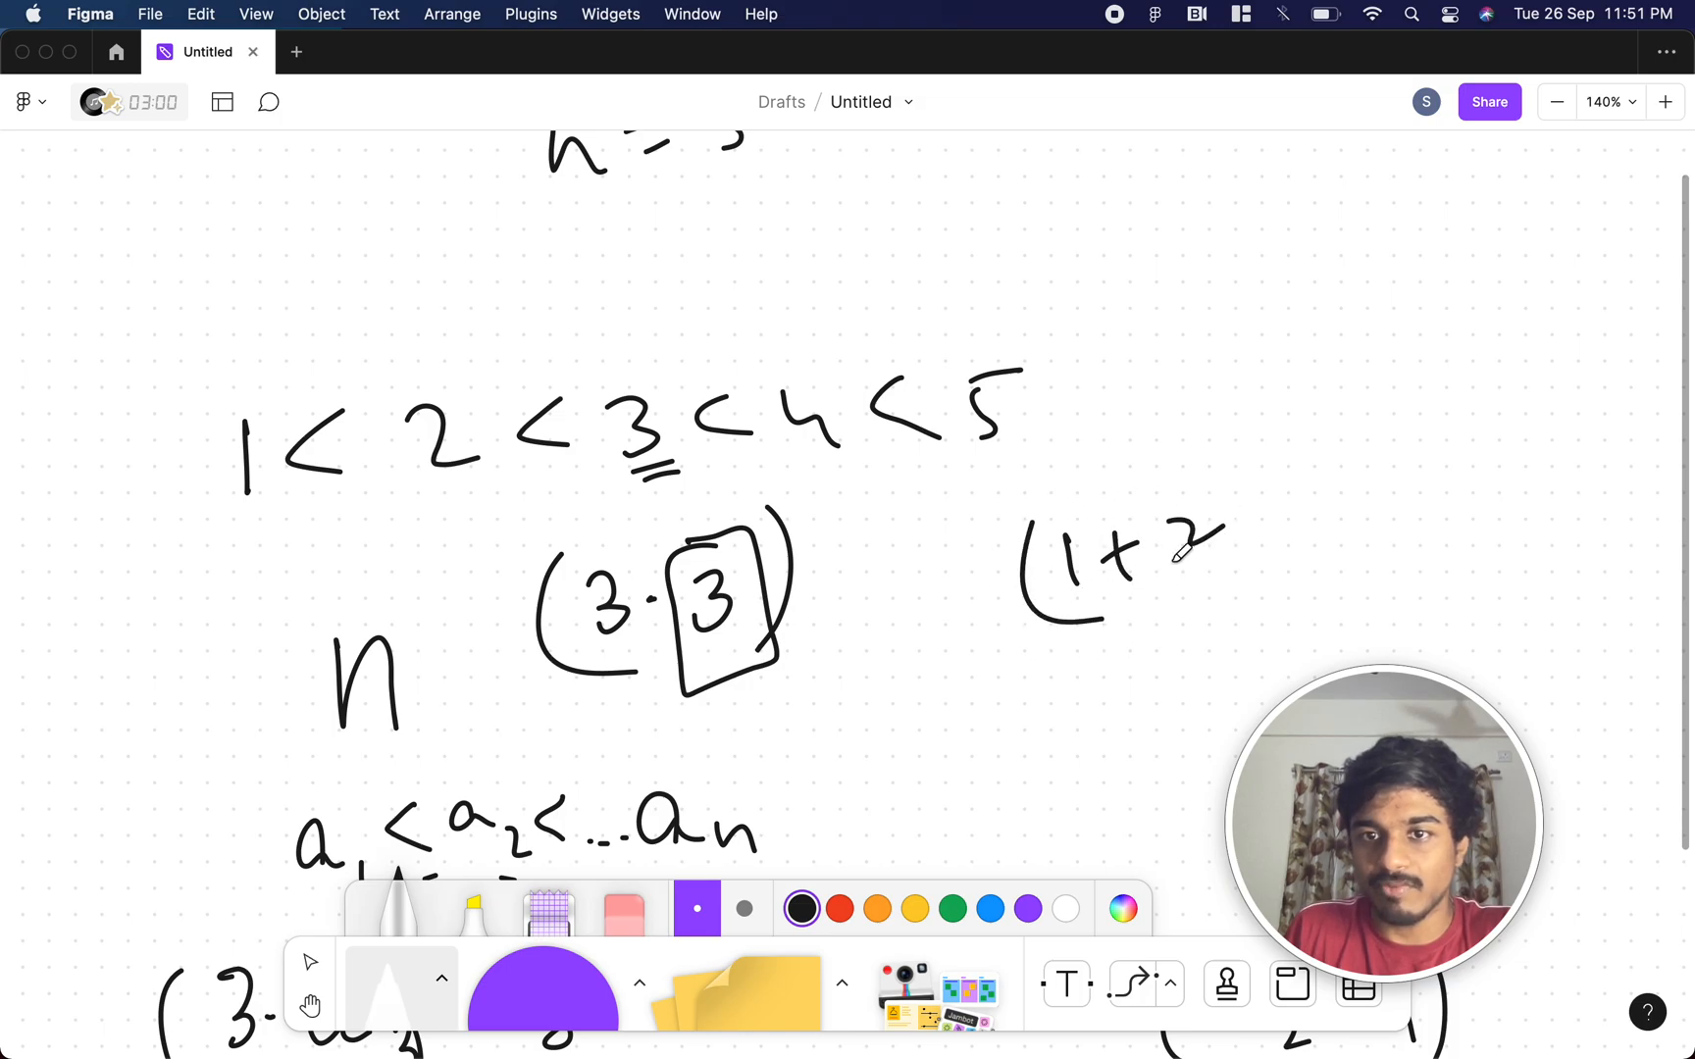
pyautogui.scroll(-3)
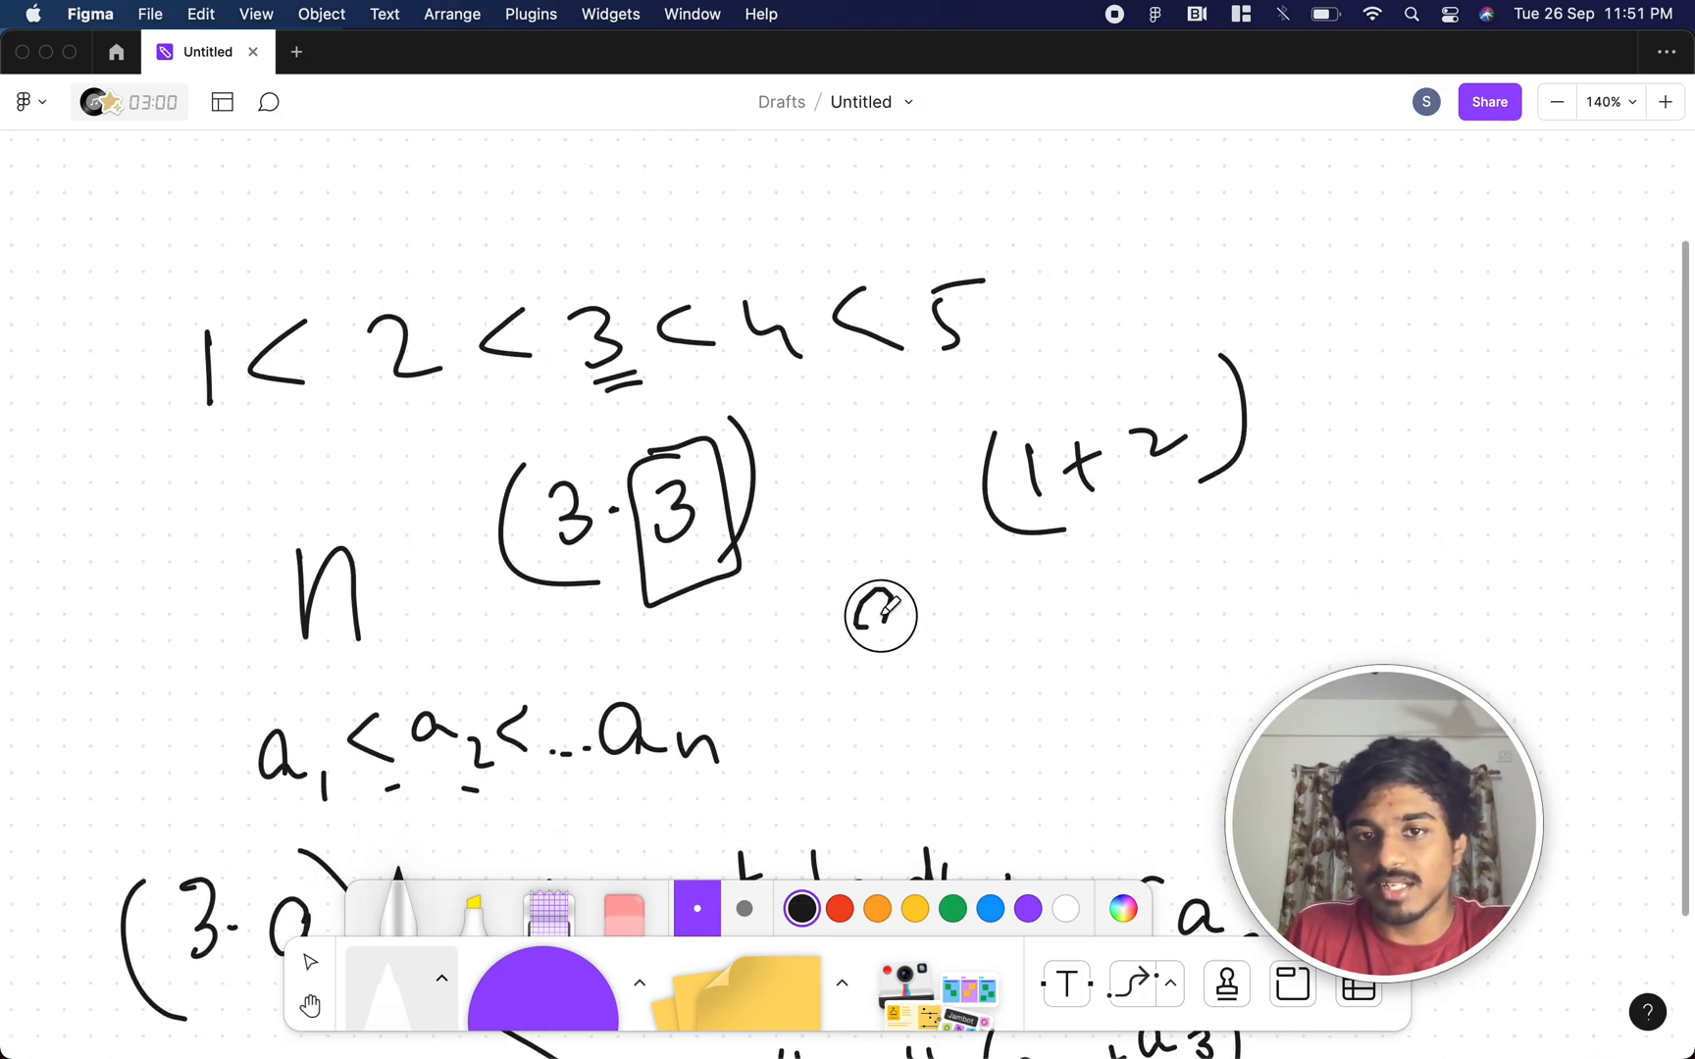
# - Write 9 % 3 below 1 + 2 and mark the check with a tick
pyautogui.moveTo(875, 606); pyautogui.dragTo(1026, 649)
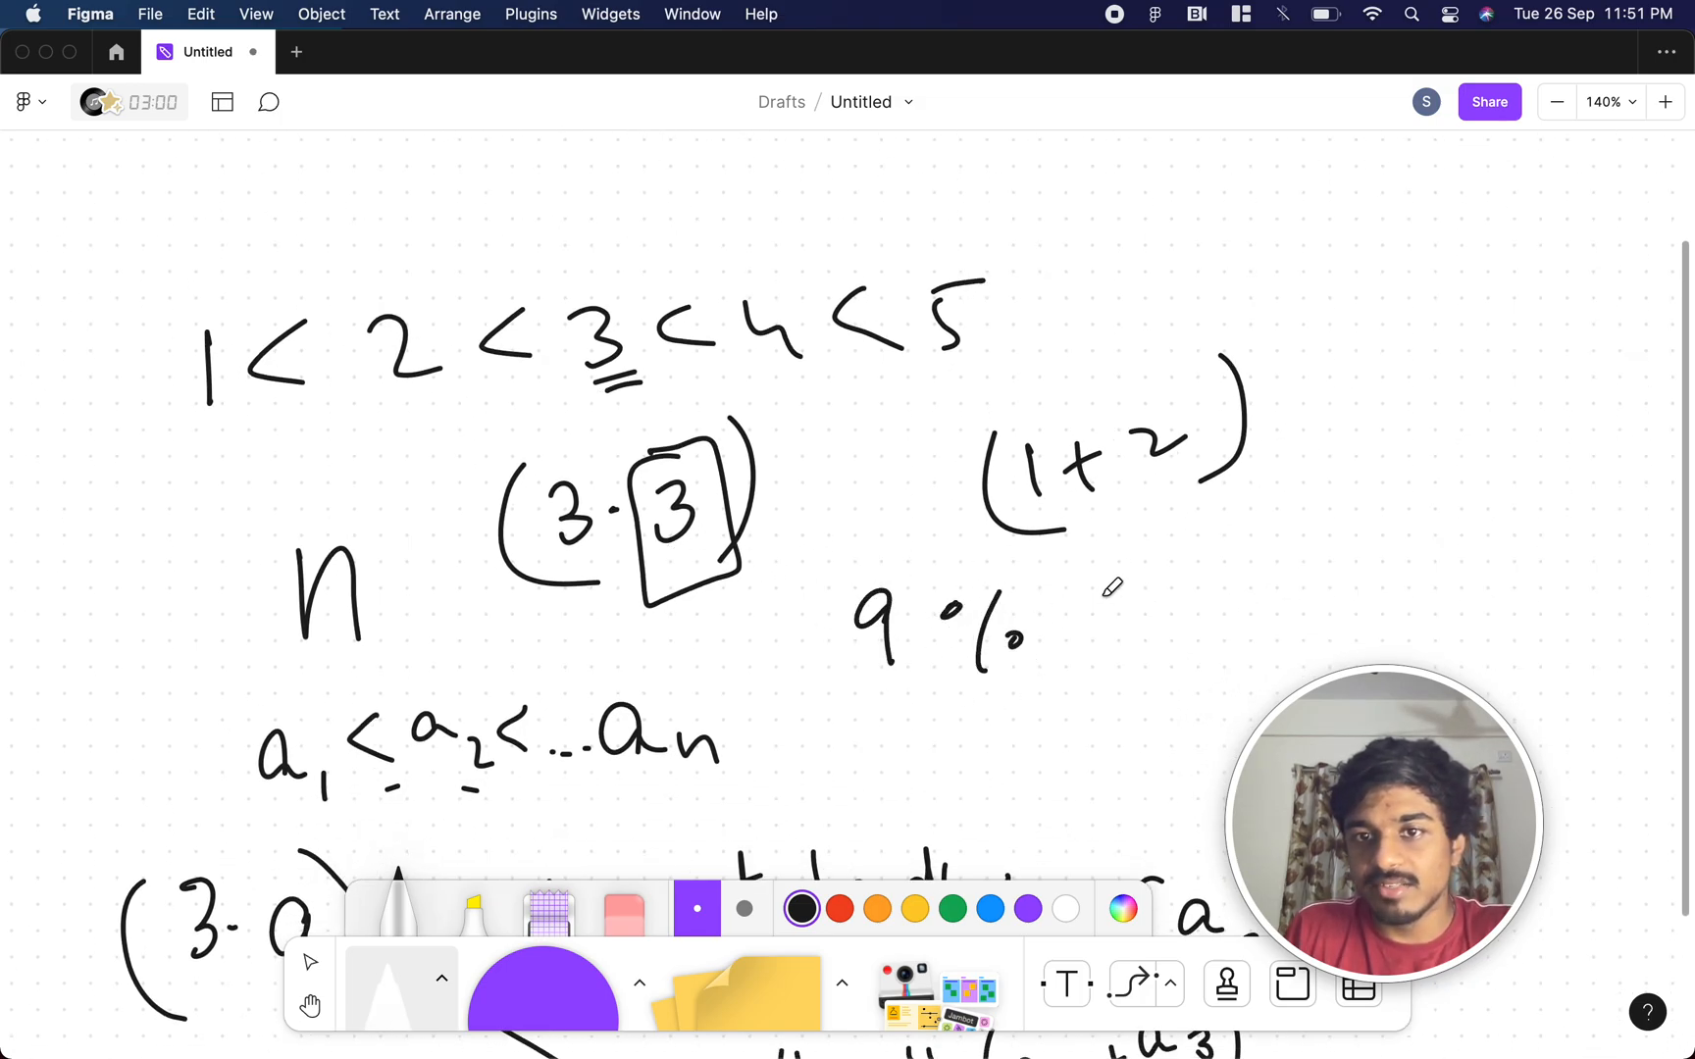
pyautogui.moveTo(1115, 606); pyautogui.dragTo(1308, 545)
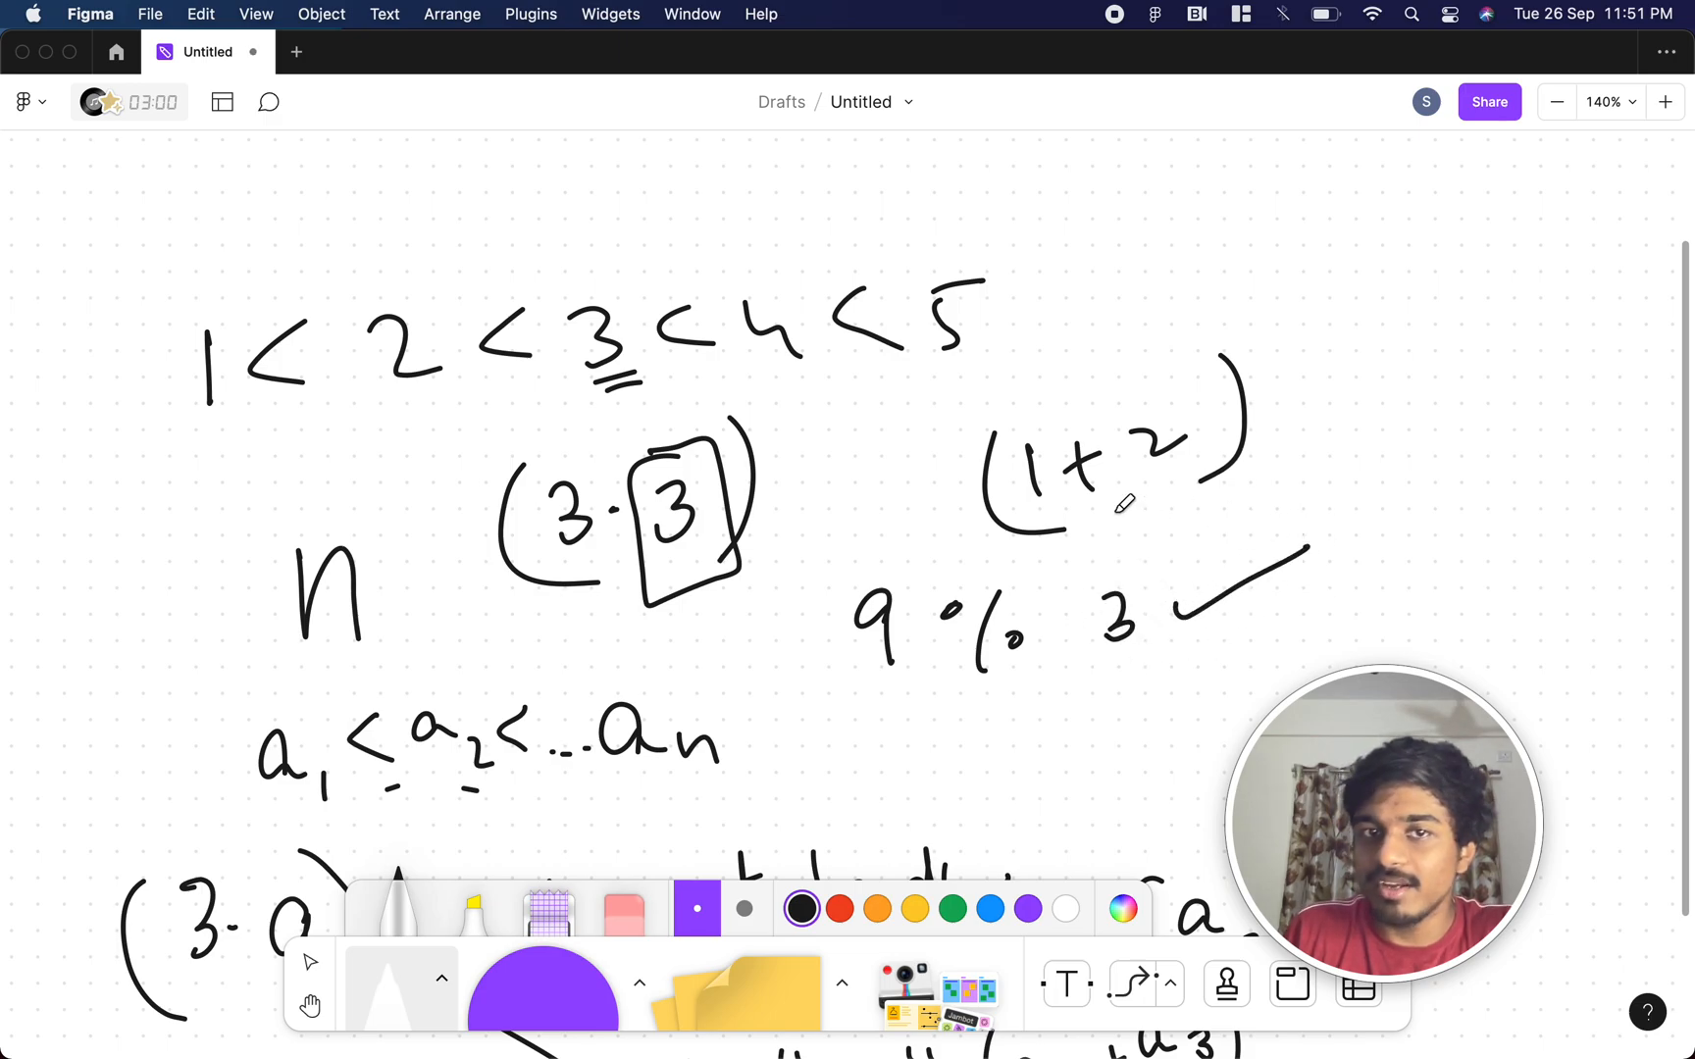
pyautogui.moveTo(616, 200); pyautogui.dragTo(697, 264)
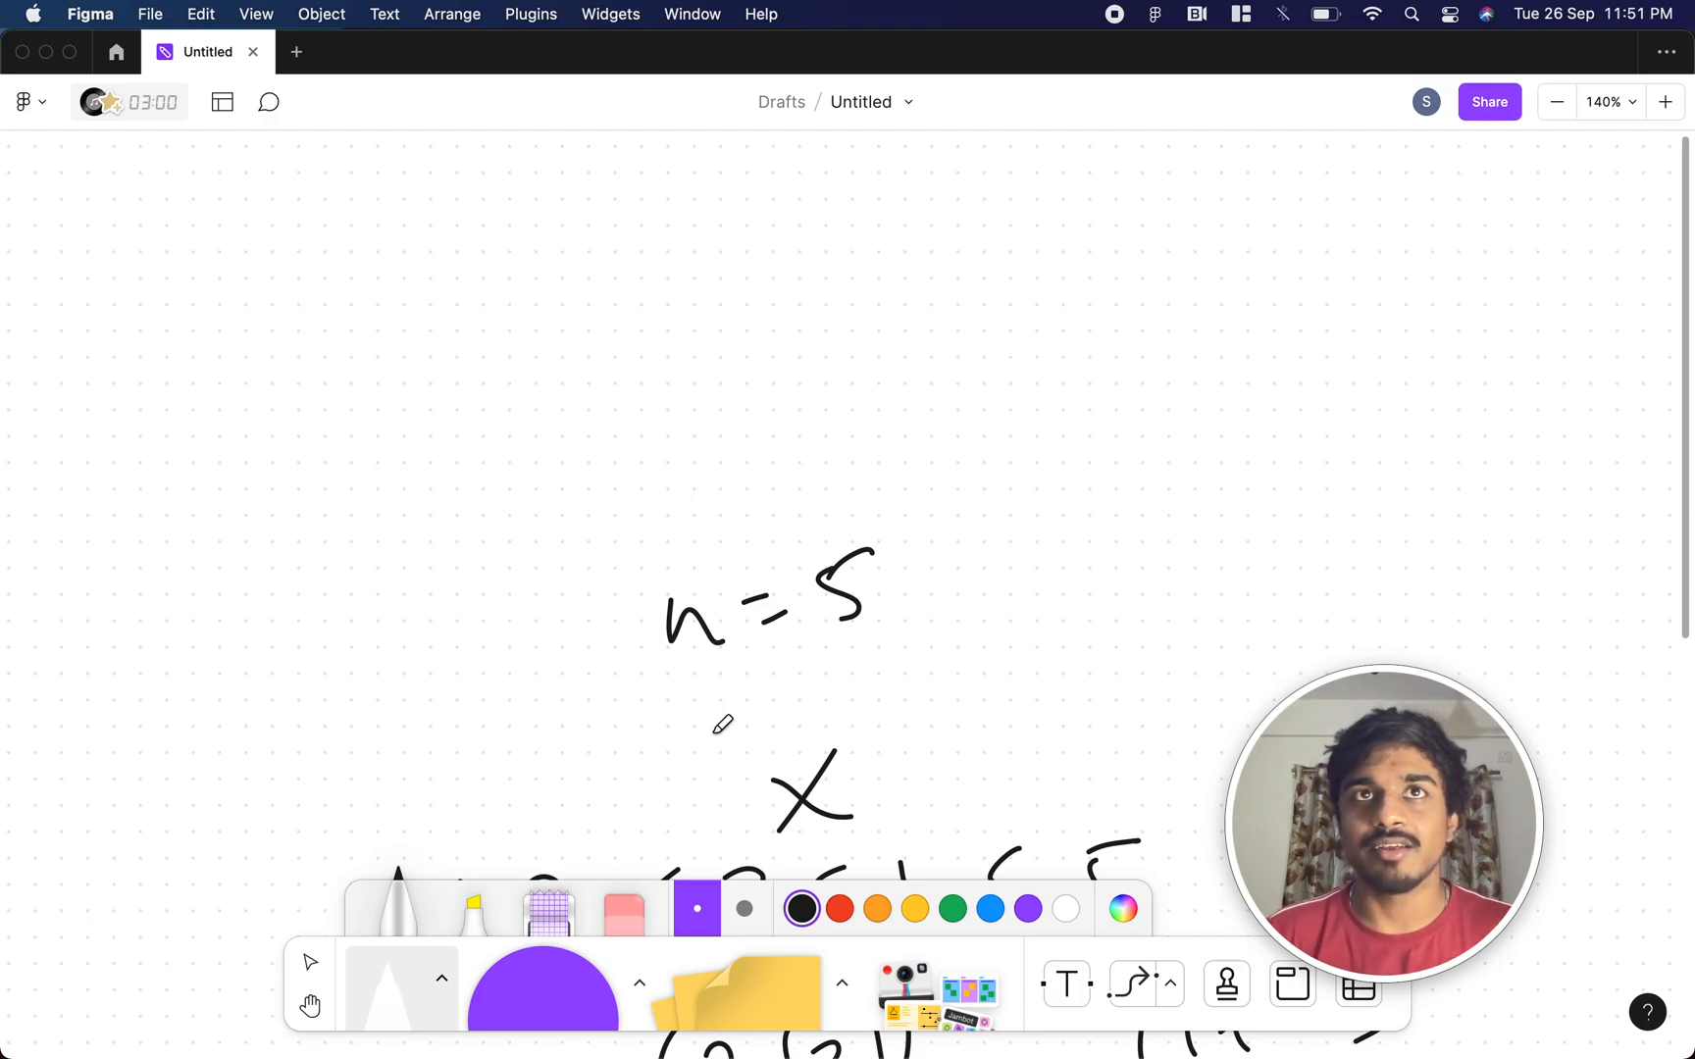
pyautogui.moveTo(971, 754)
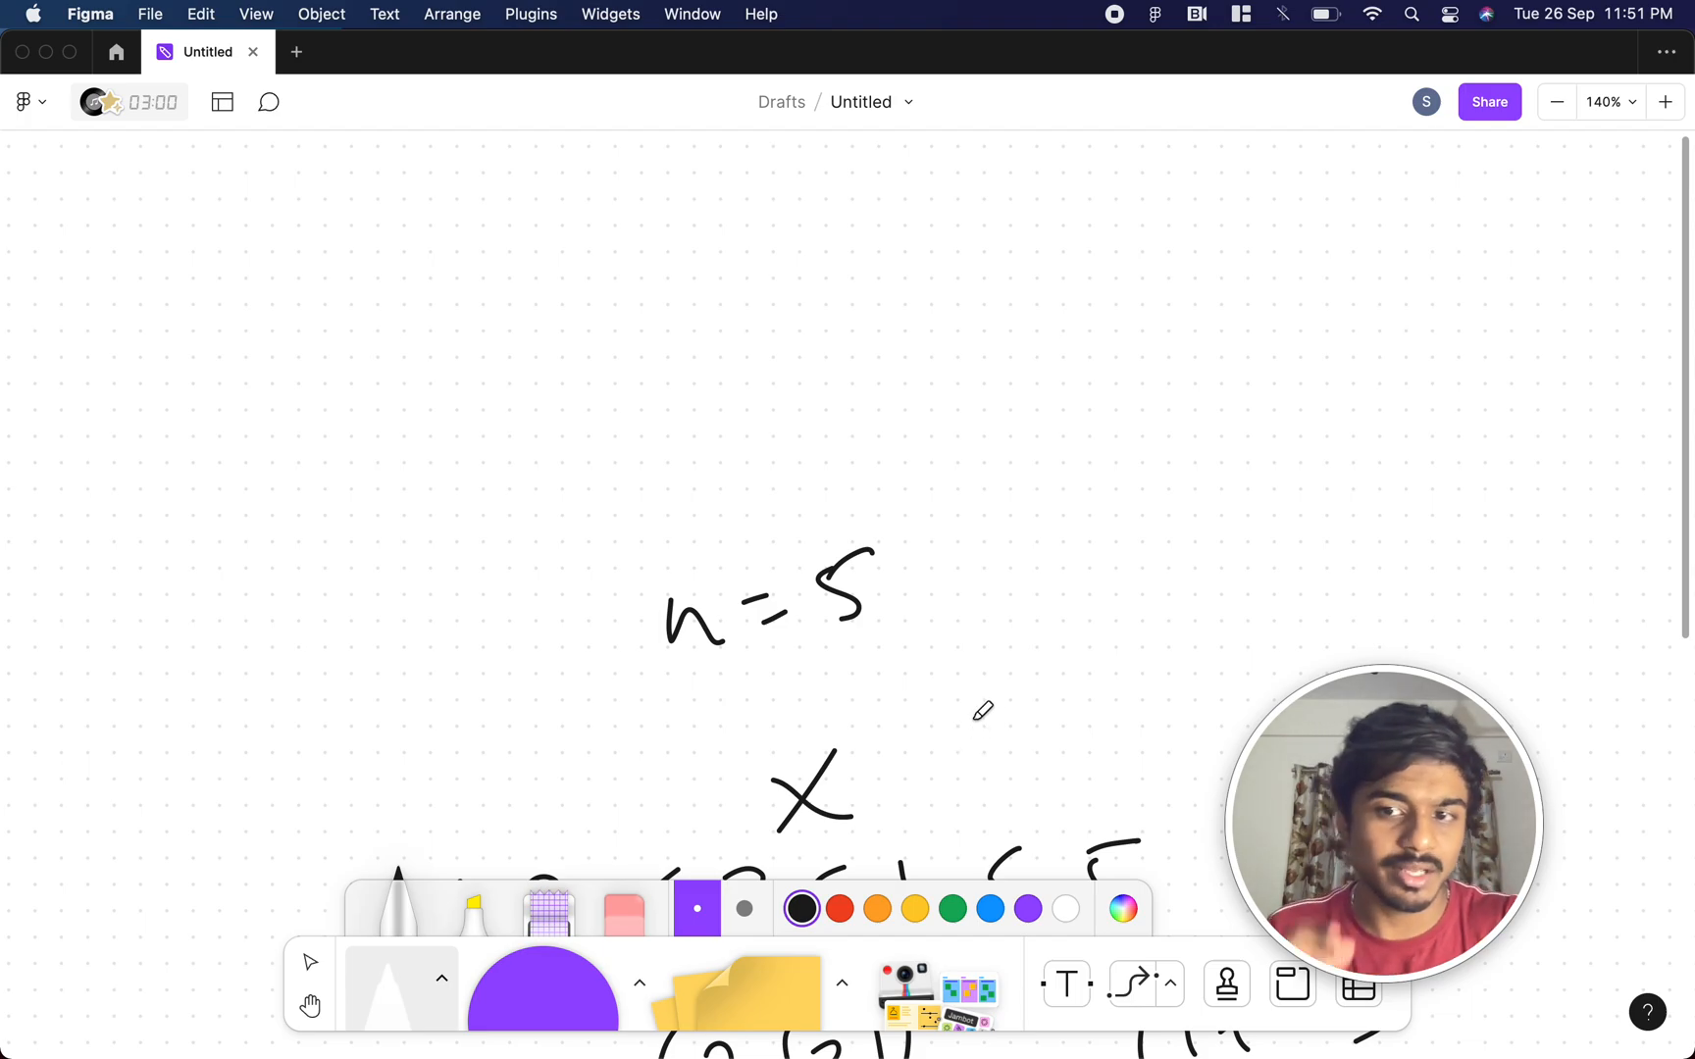
pyautogui.moveTo(665, 366)
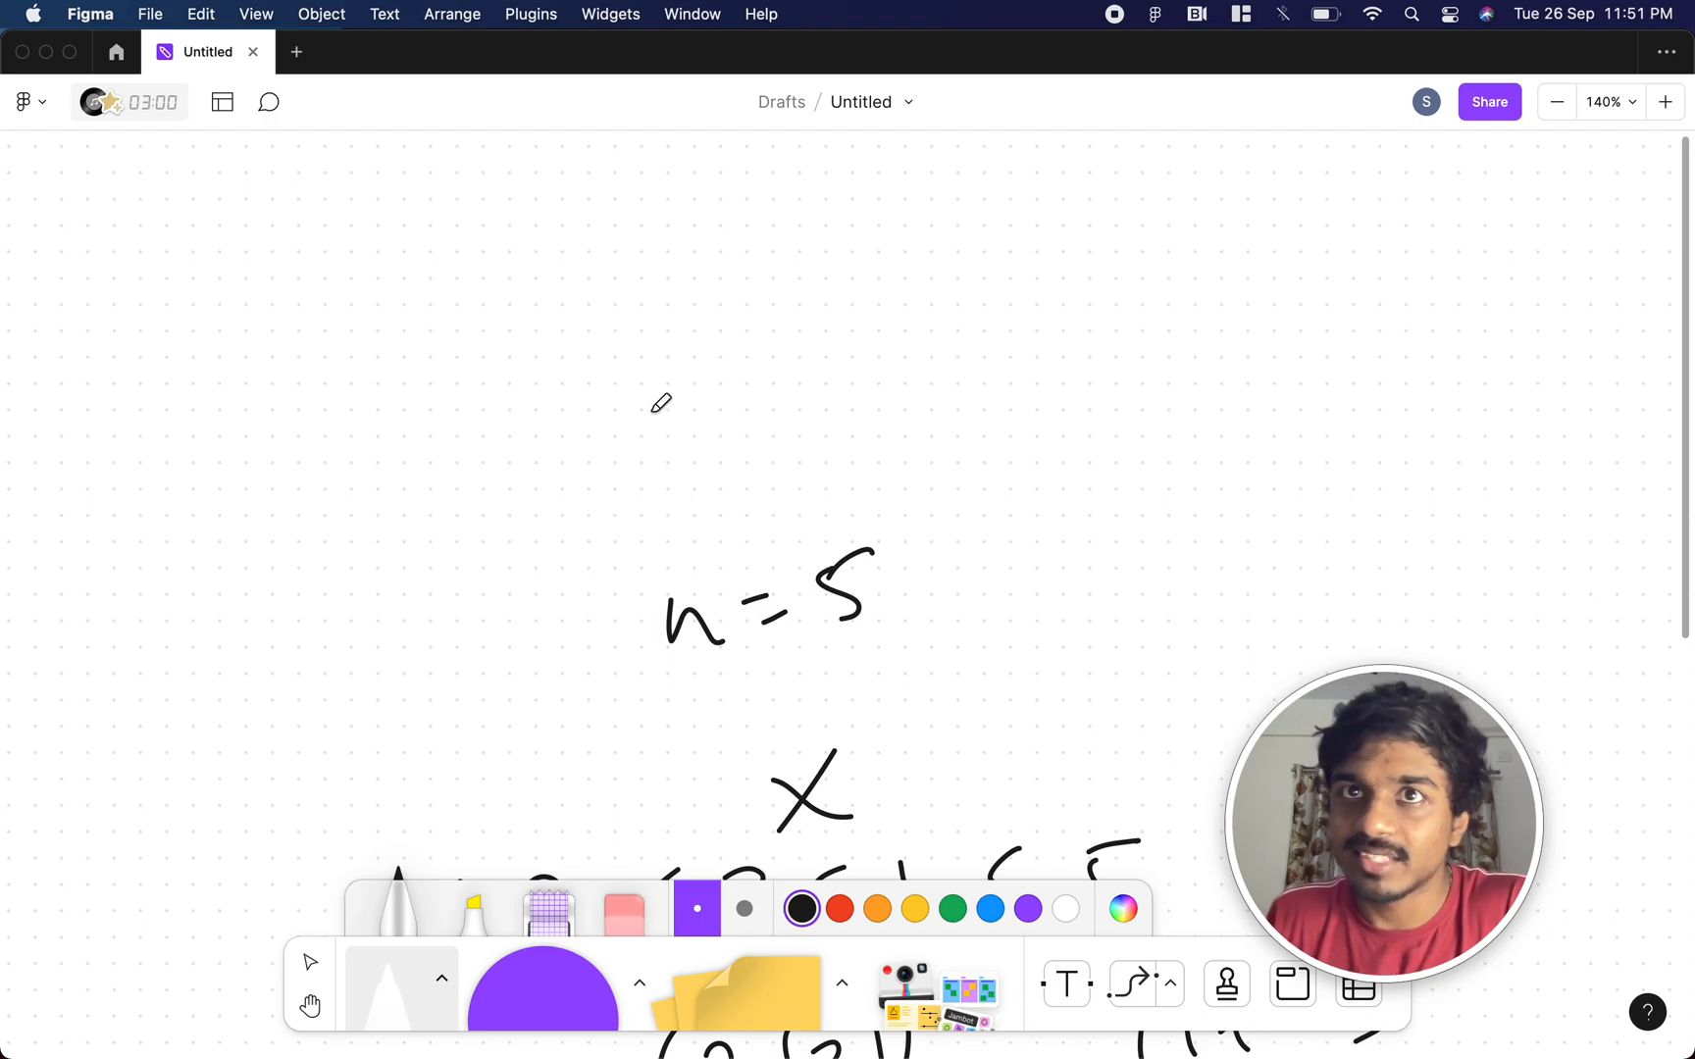
pyautogui.moveTo(608, 398)
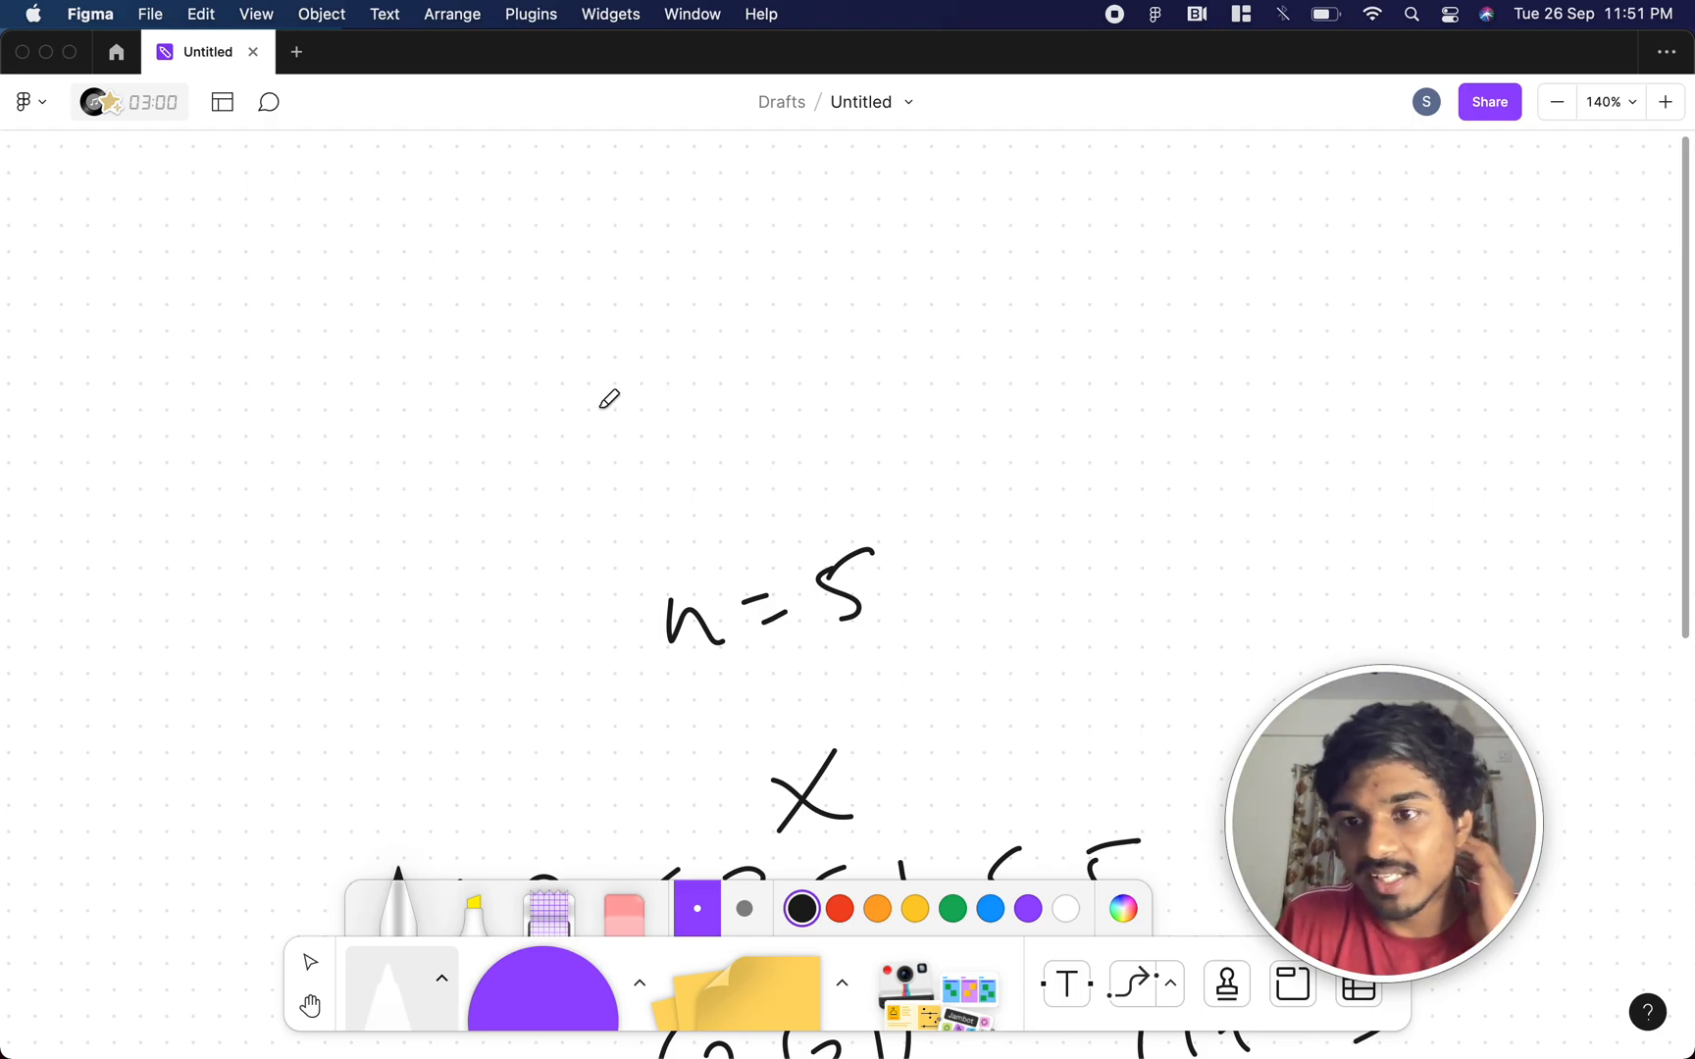
pyautogui.moveTo(575, 386)
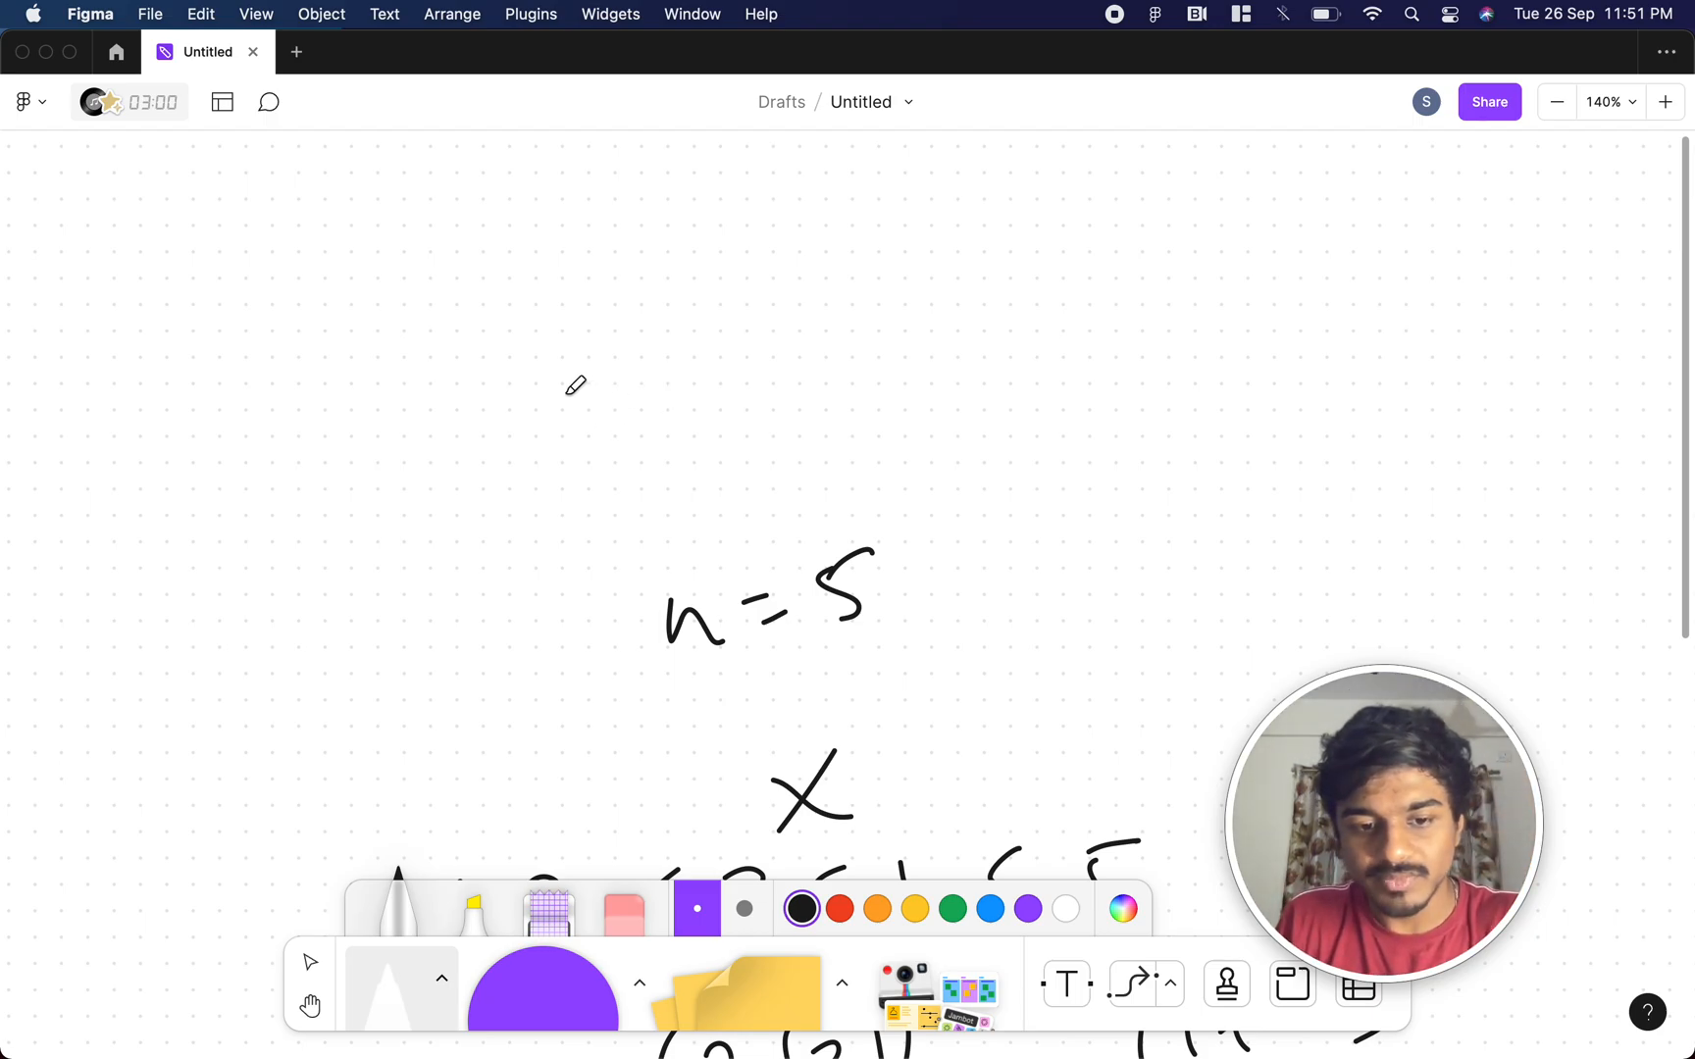
# - Write the odd numbers 1 3 5, box their sum 15 and note 15 % n = 0
pyautogui.moveTo(545, 388); pyautogui.dragTo(714, 465)
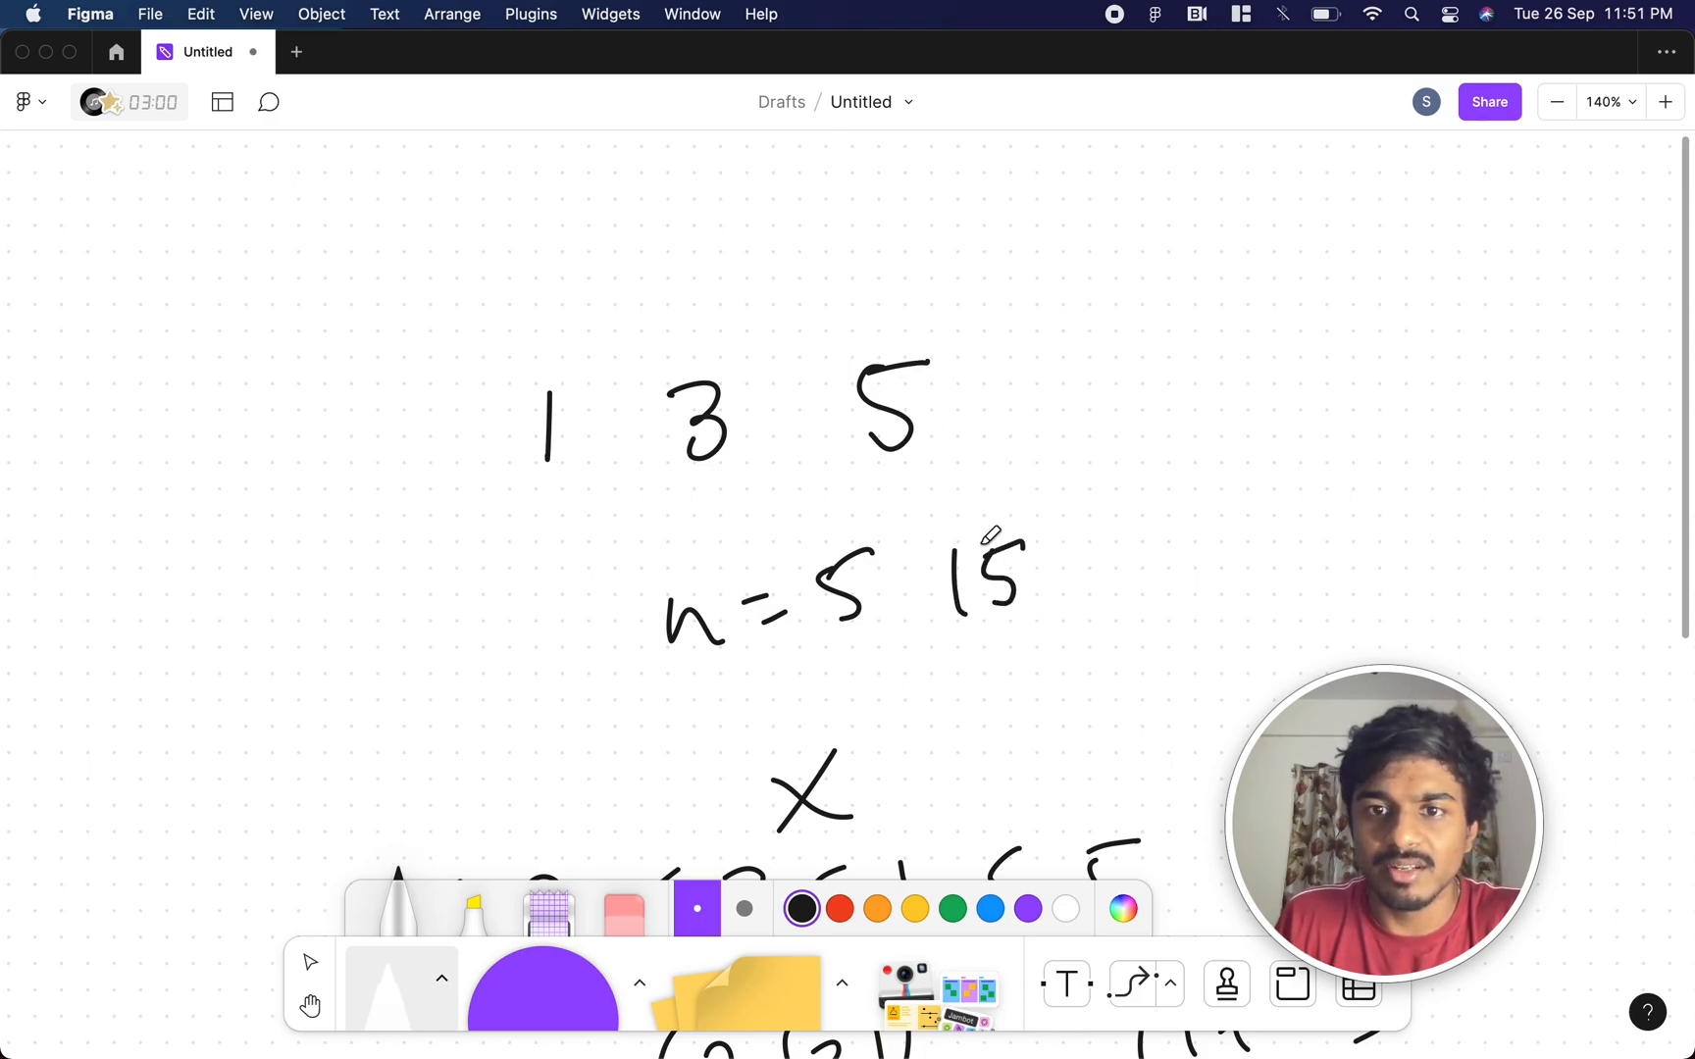
pyautogui.moveTo(918, 508); pyautogui.dragTo(1211, 606)
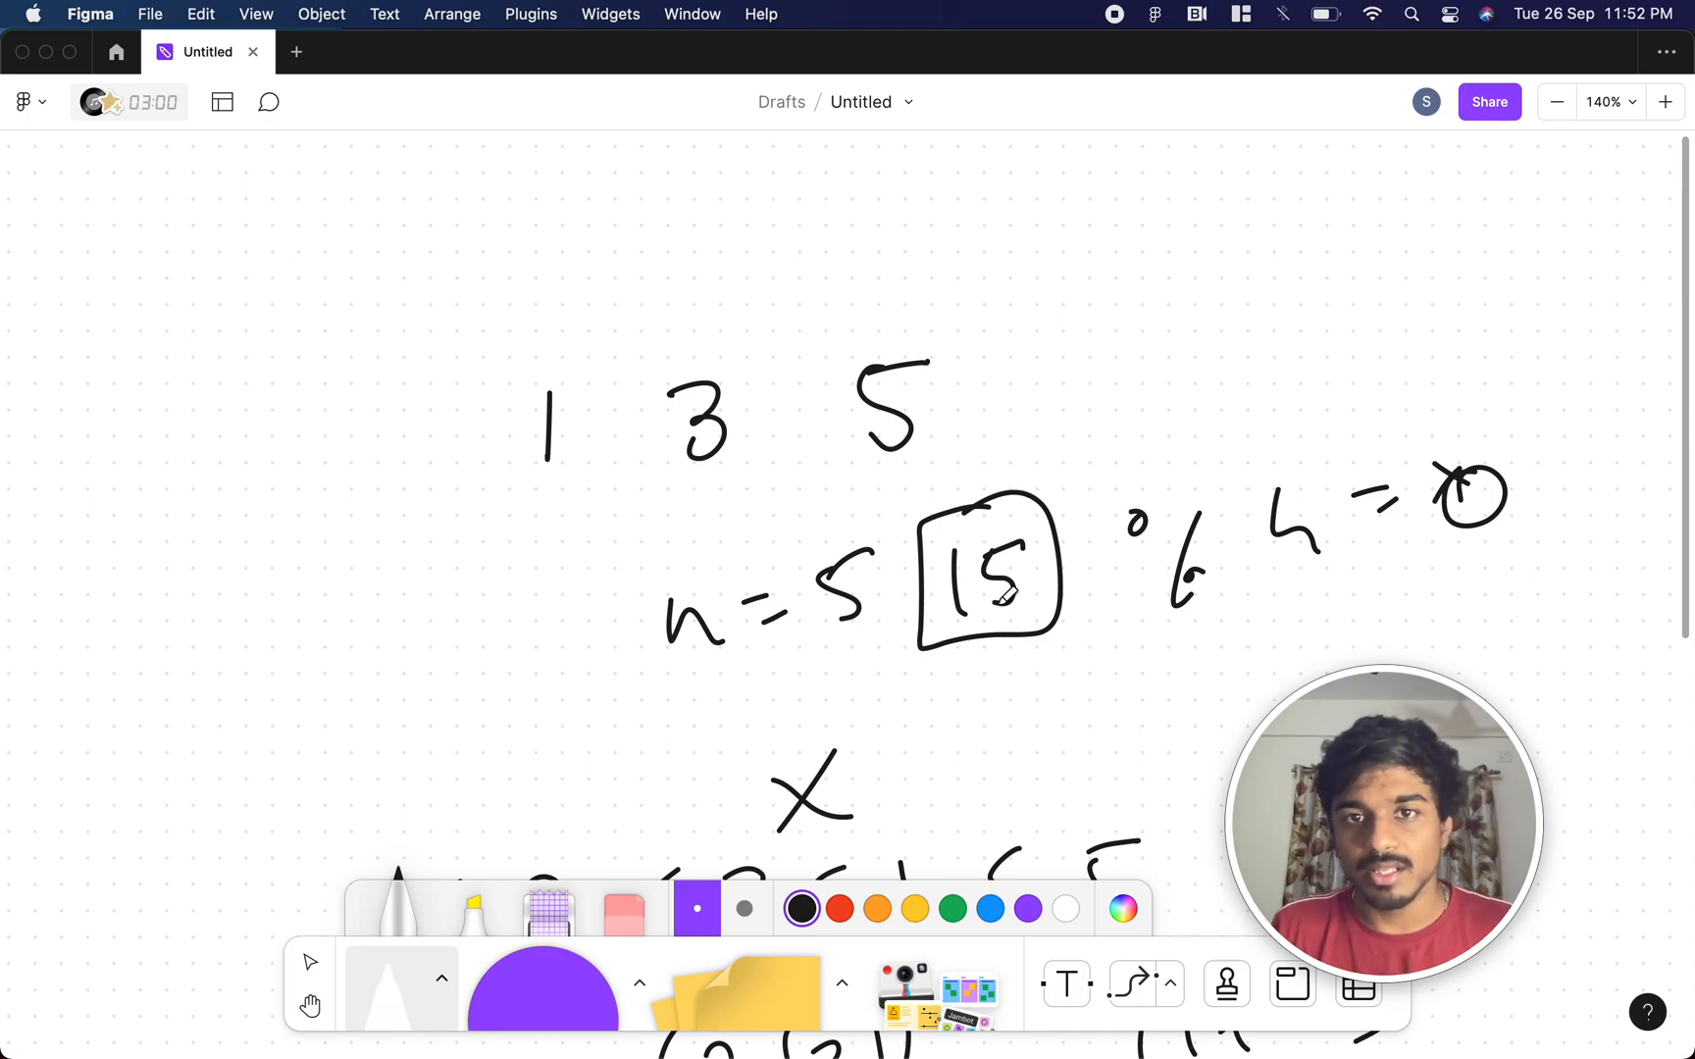
pyautogui.moveTo(908, 432)
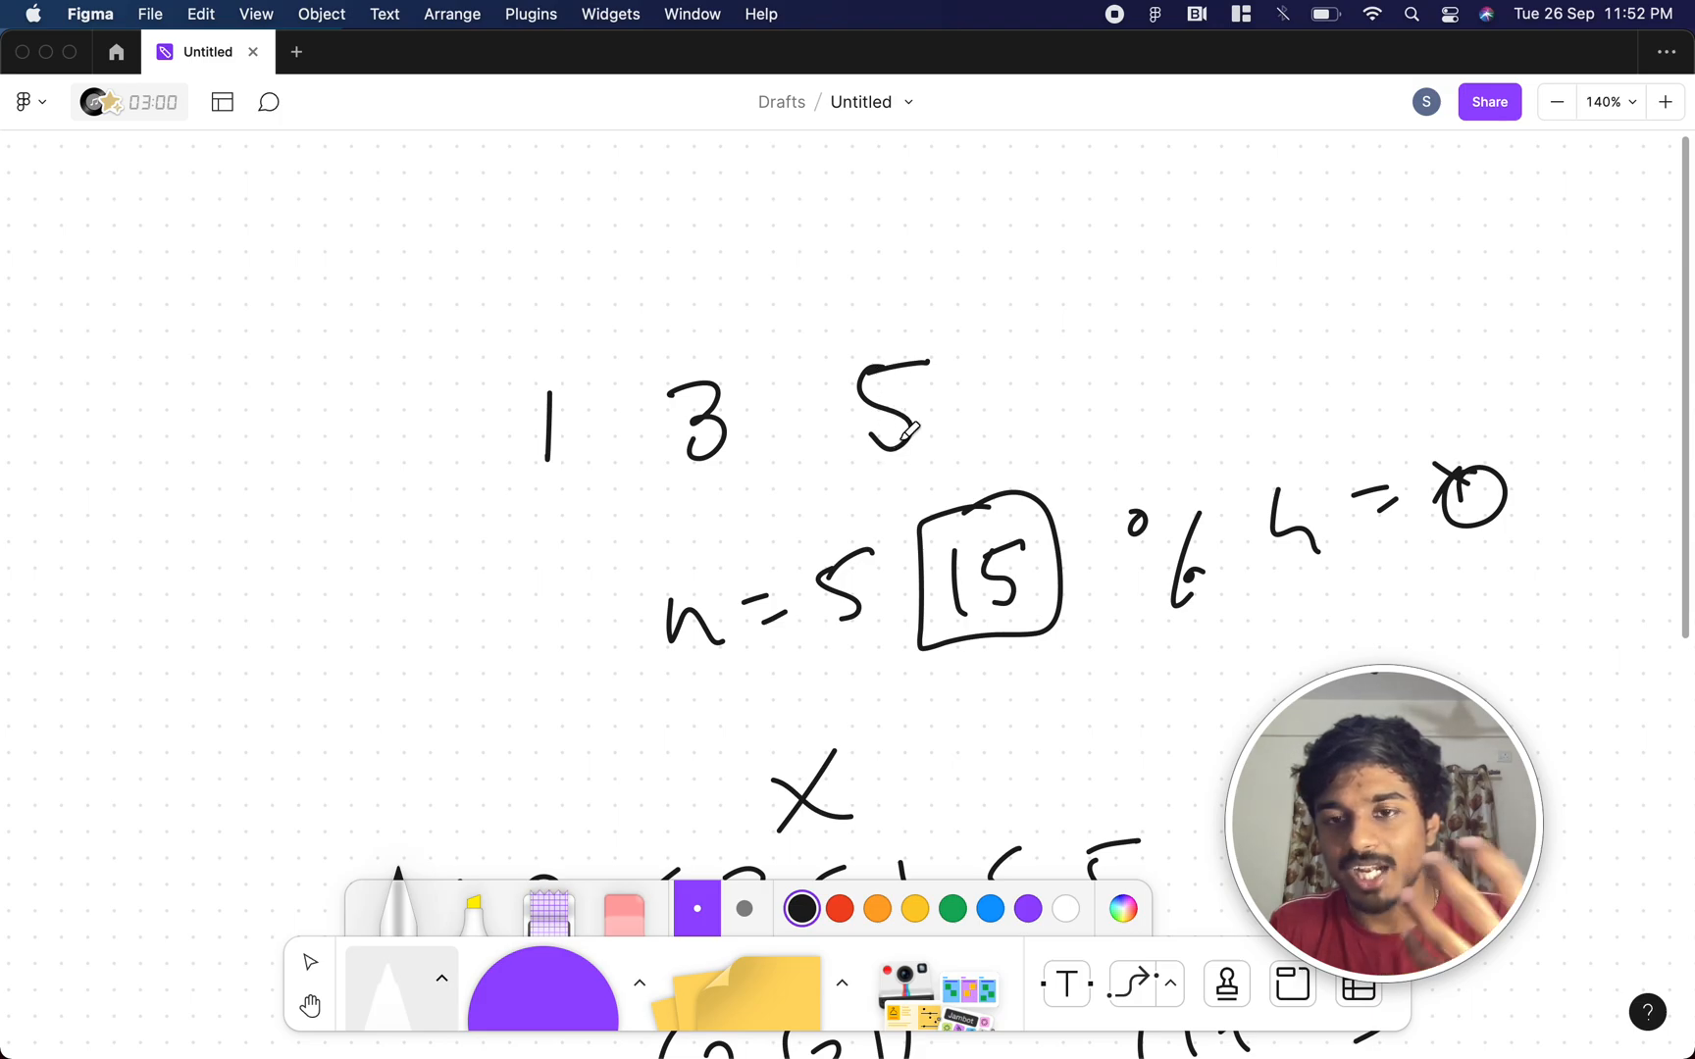
pyautogui.moveTo(600, 650)
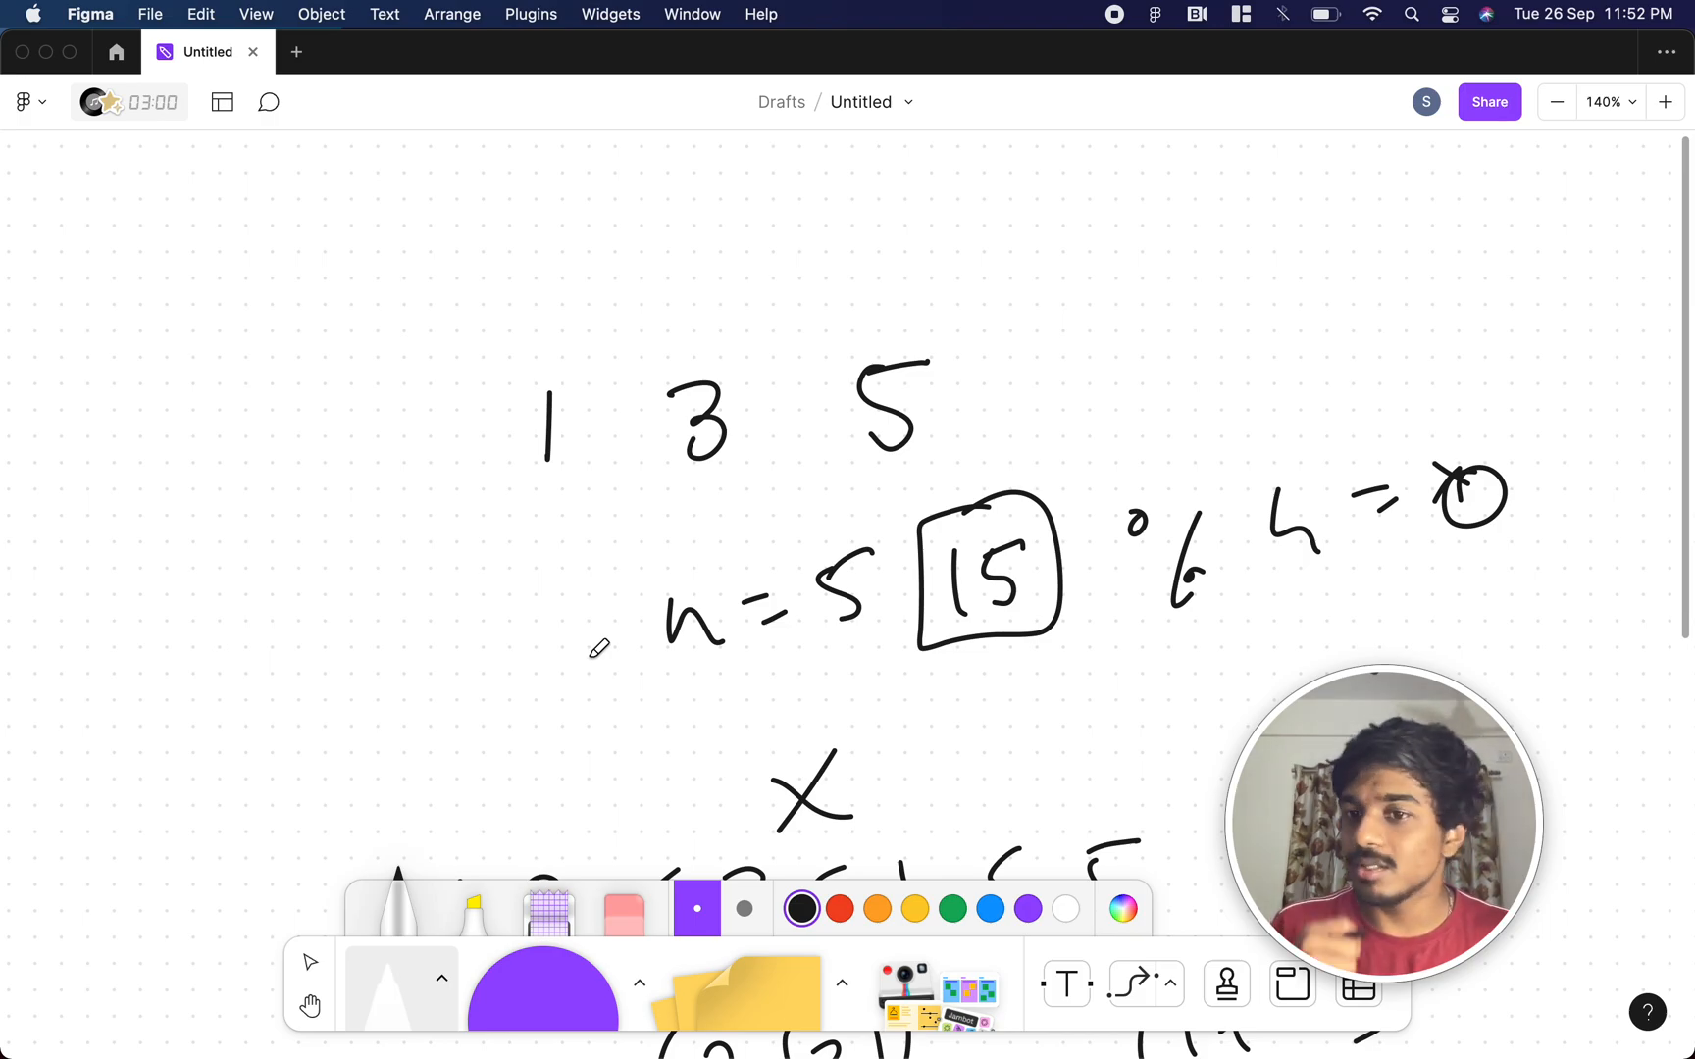
pyautogui.scroll(-3)
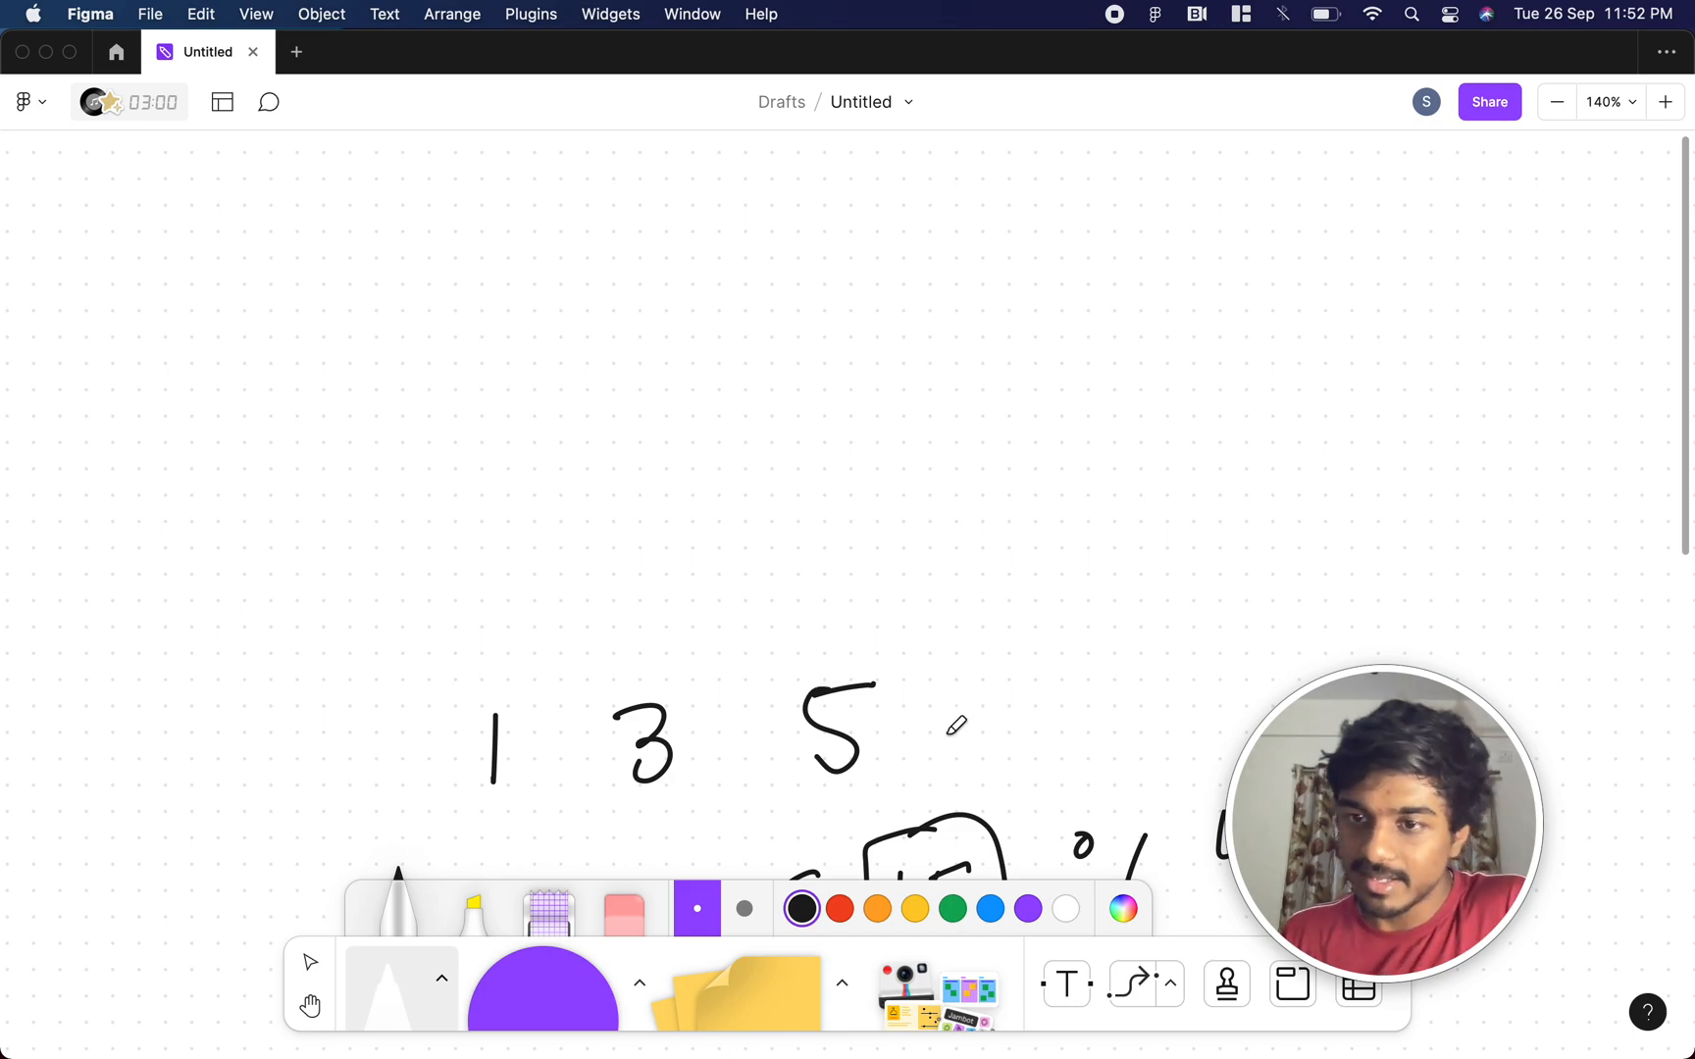
pyautogui.moveTo(1024, 707)
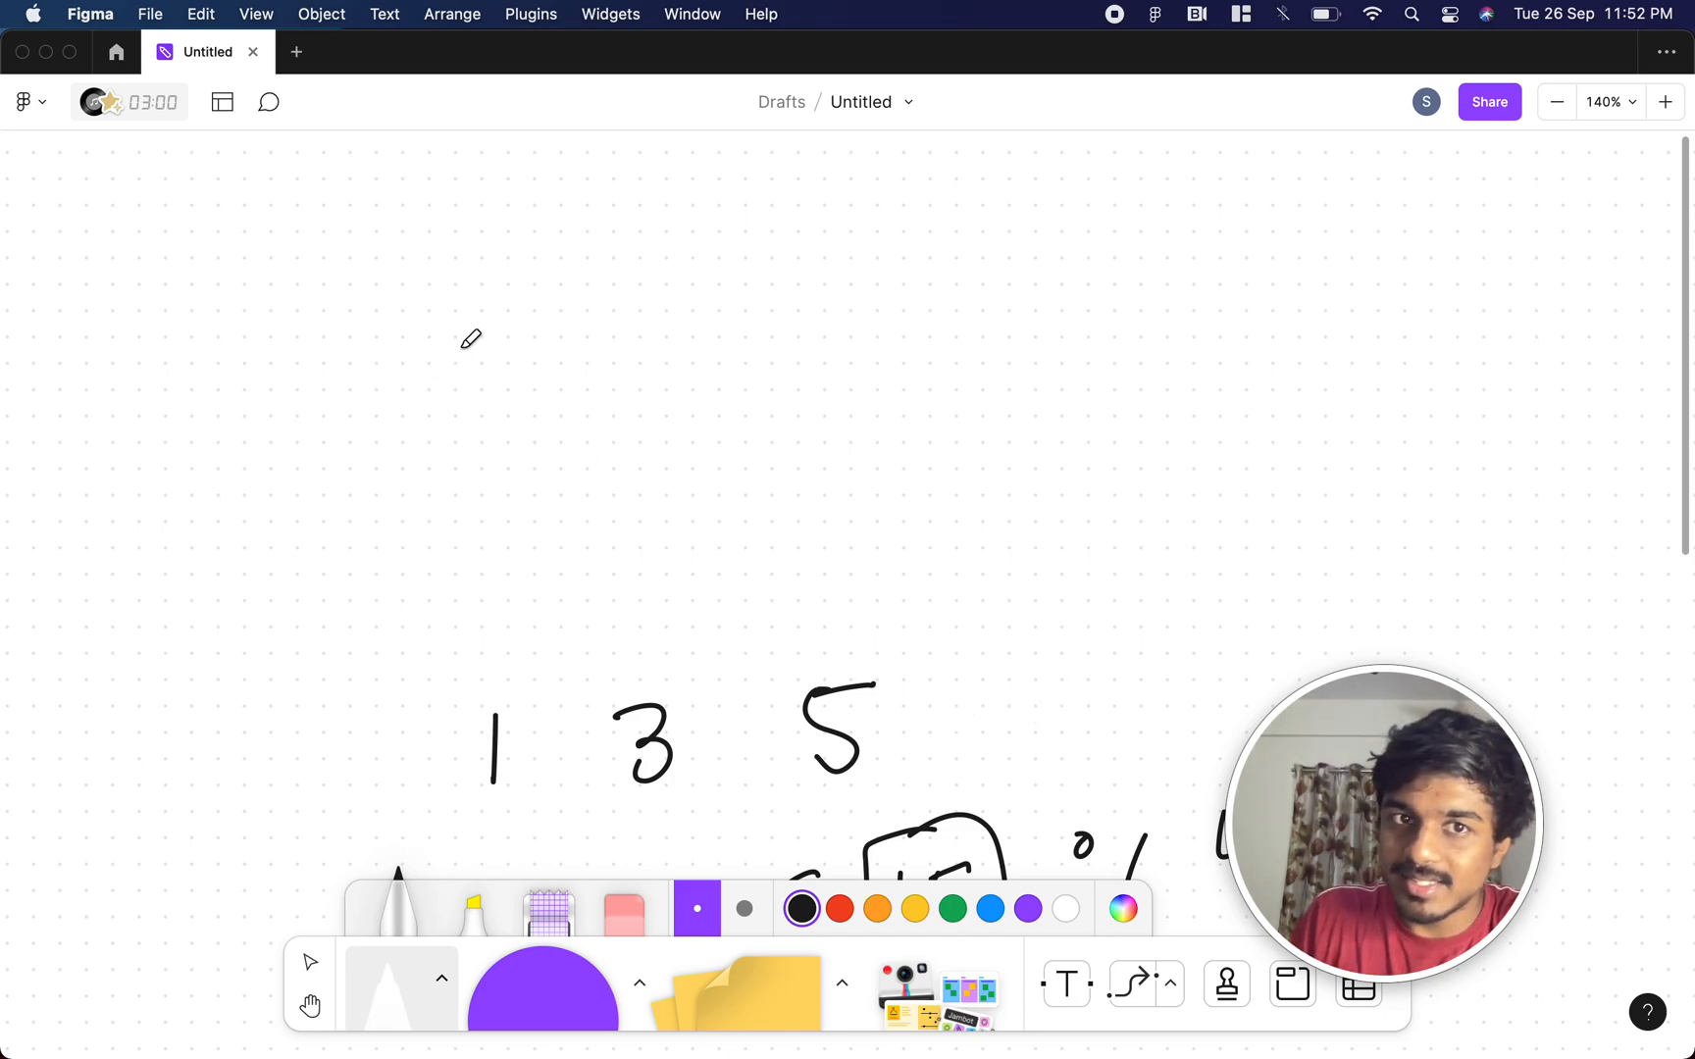
# - Sketch rows e e e and o o o, then note (3×o) ⇒ Odd beside even
pyautogui.moveTo(432, 346); pyautogui.dragTo(627, 422)
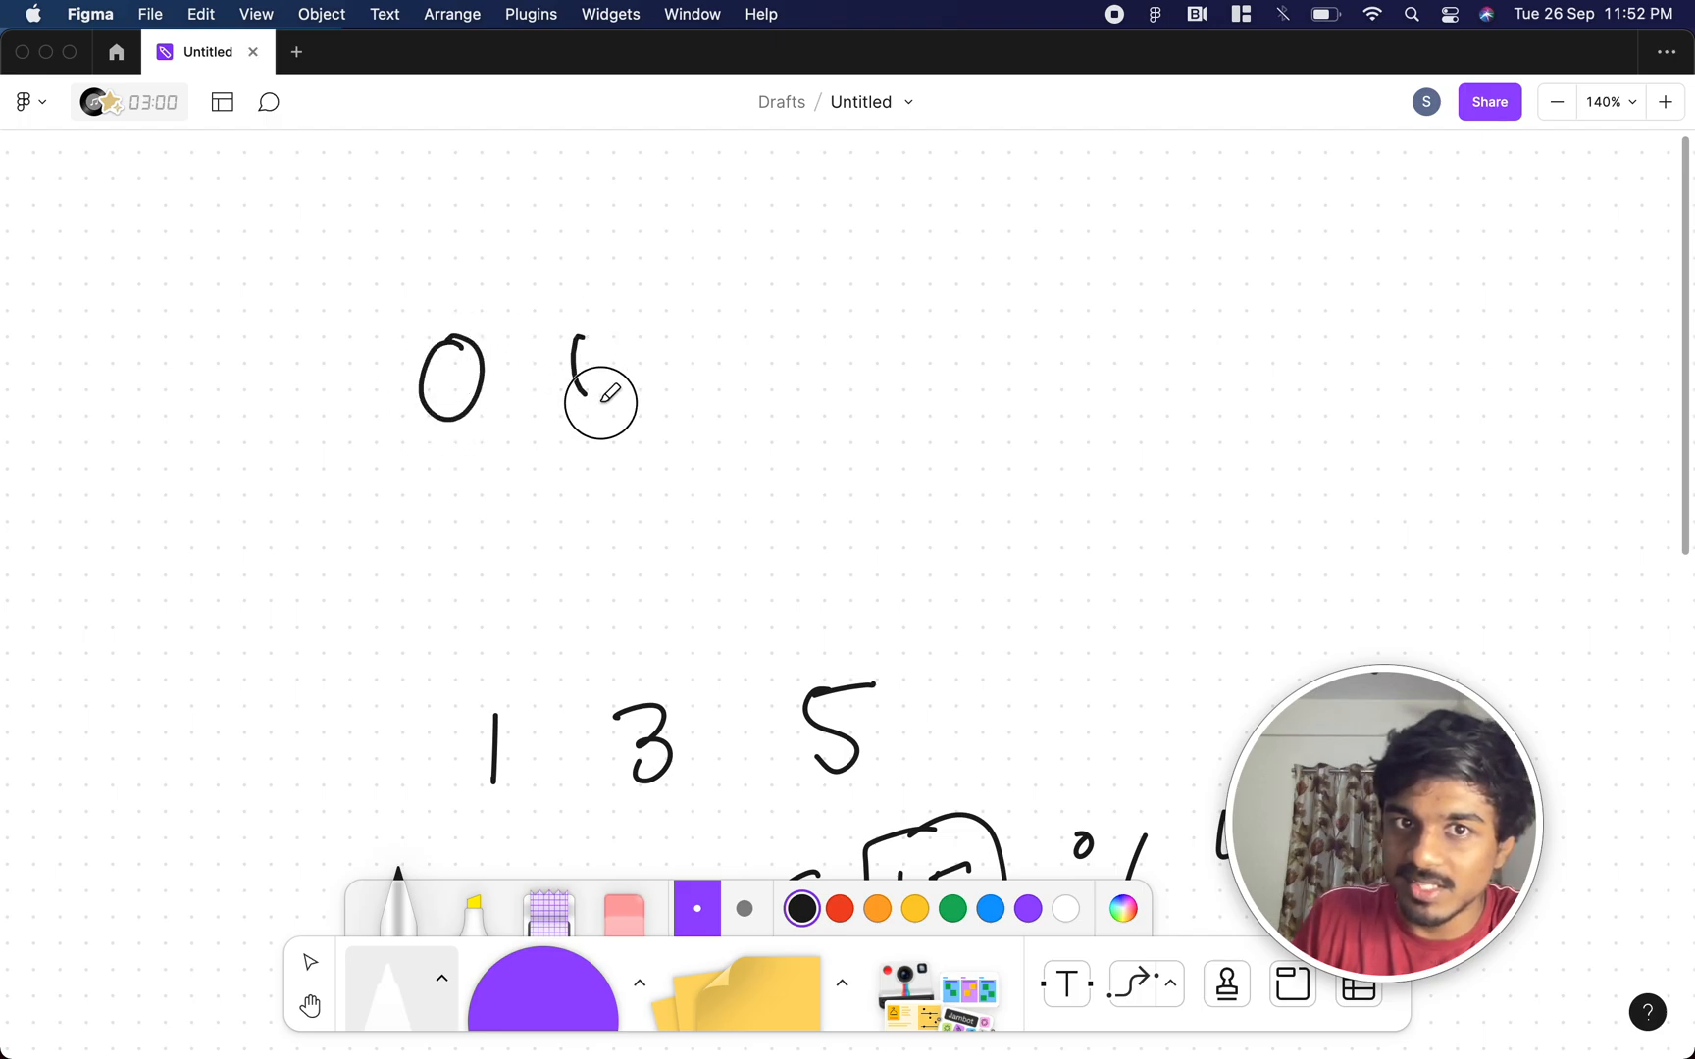
pyautogui.moveTo(610, 401); pyautogui.dragTo(767, 323)
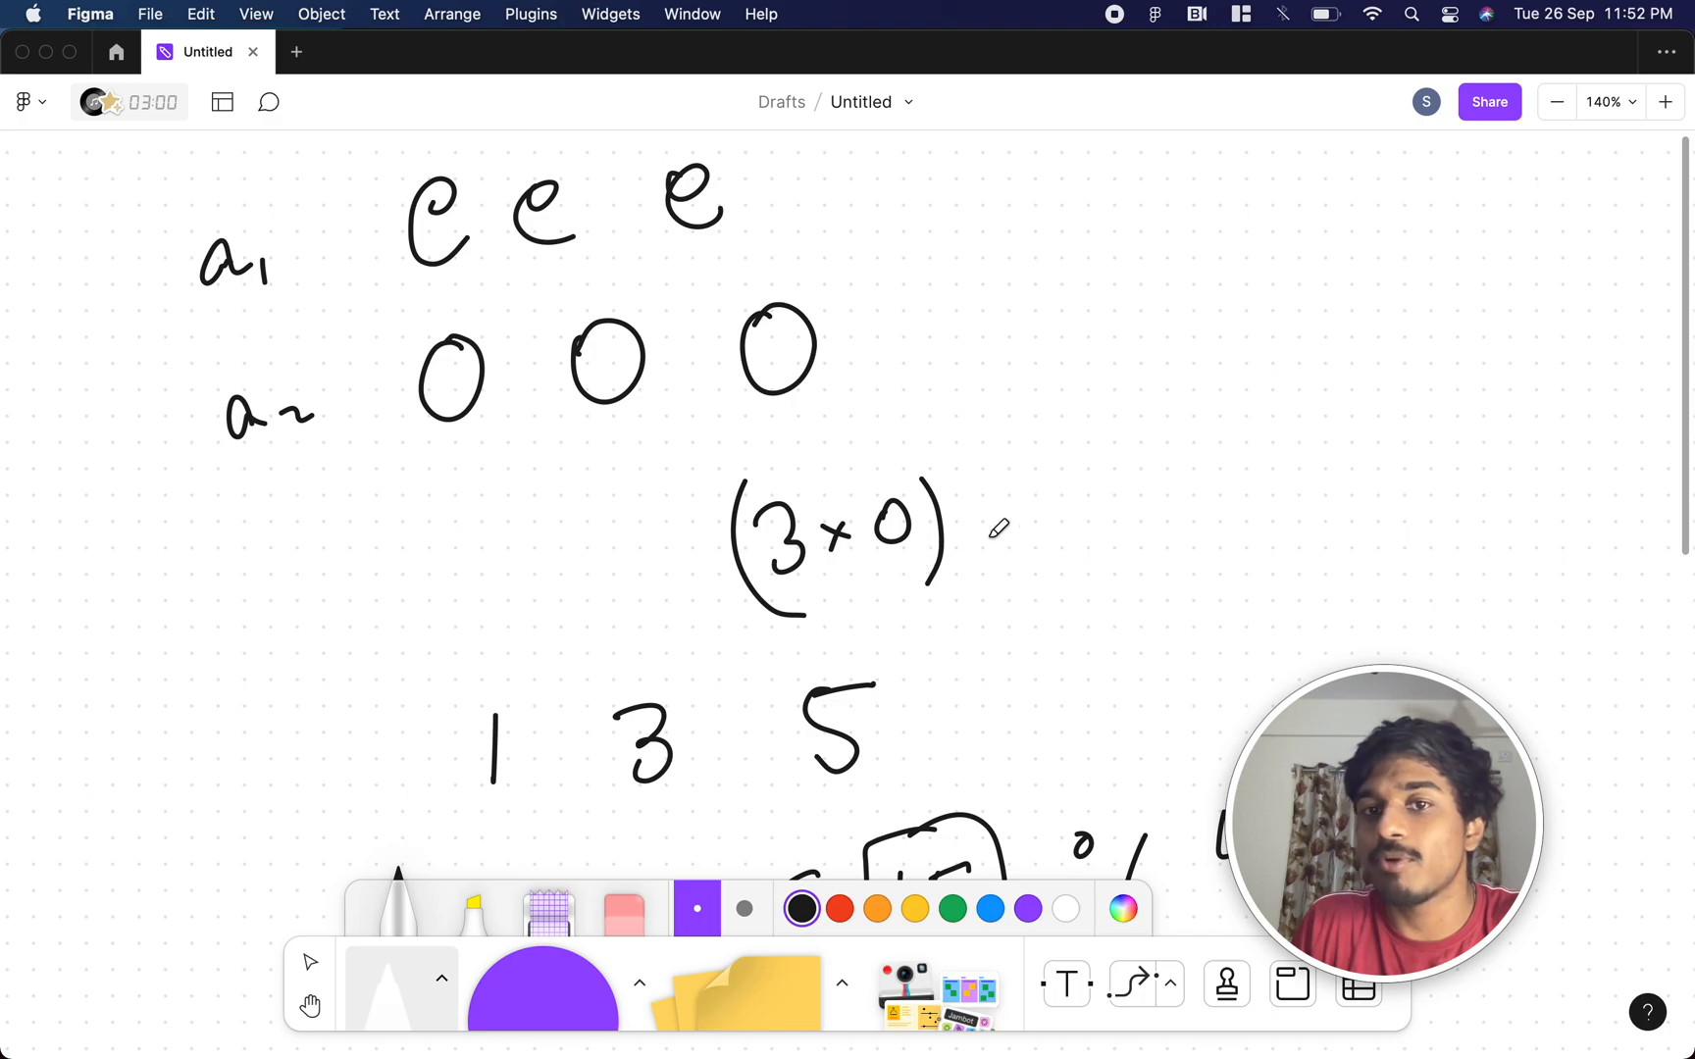
pyautogui.moveTo(973, 514); pyautogui.dragTo(1244, 496)
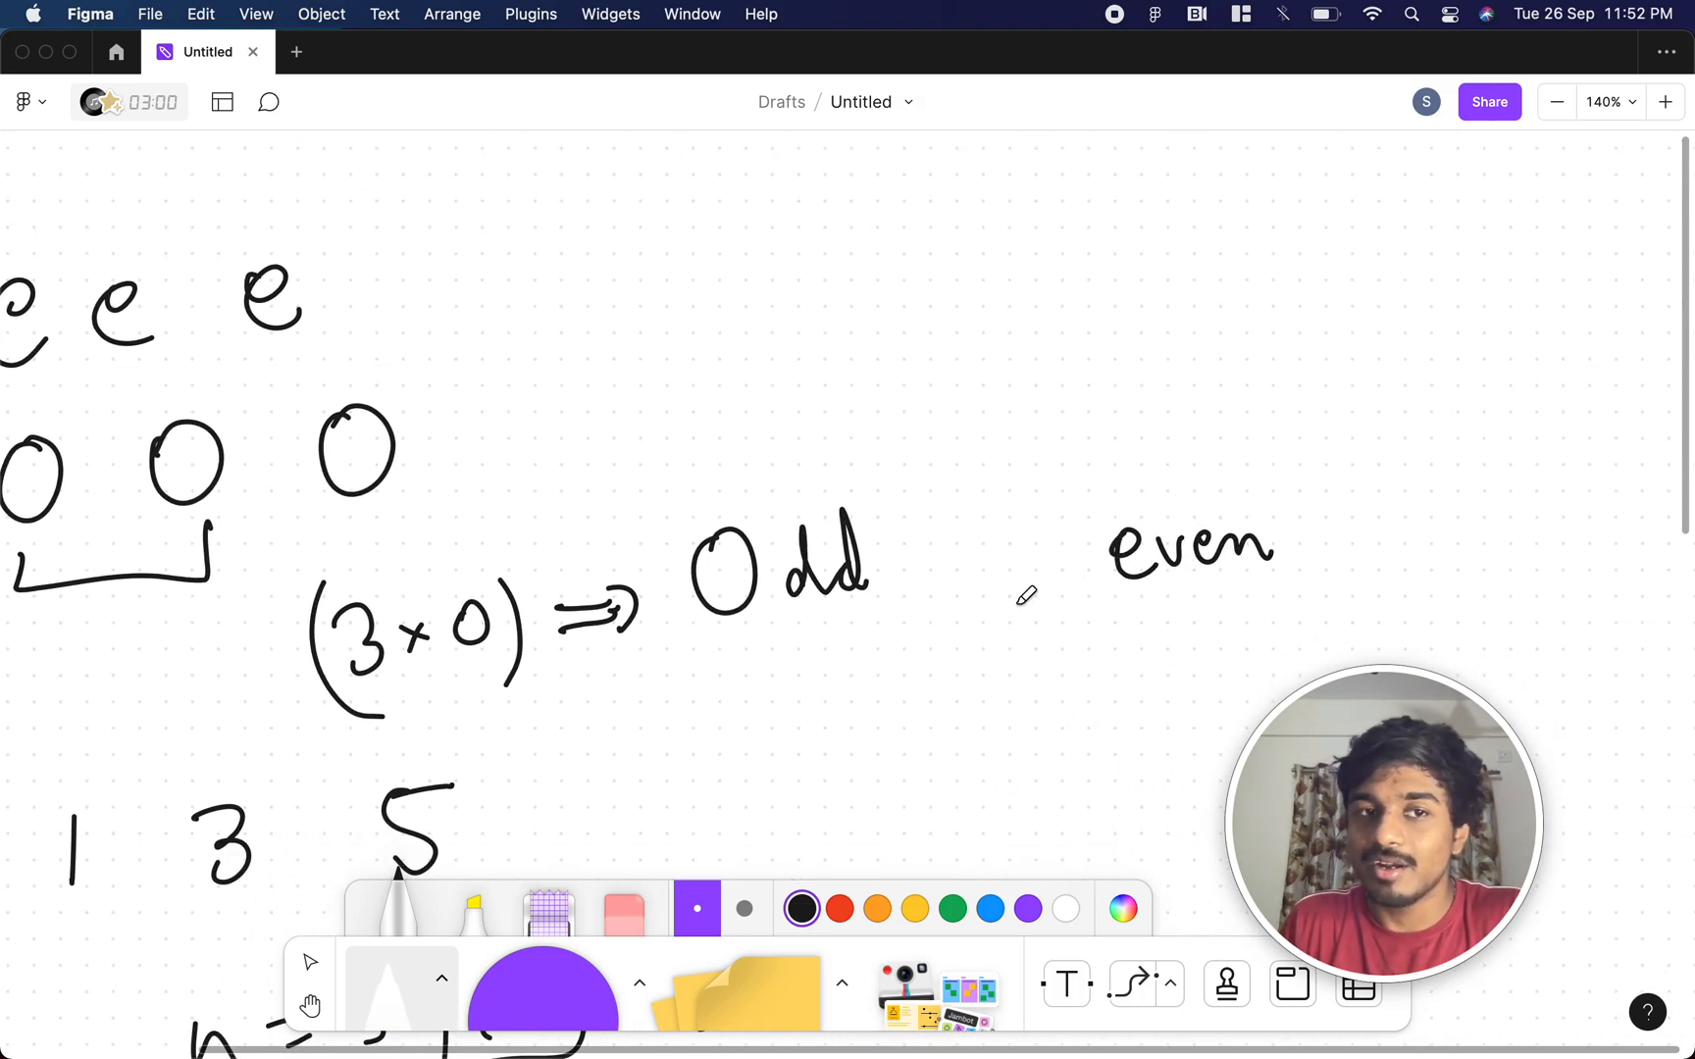
# - Write Odd % even != 0 with an X, and (3×e) ⇒ even % even = May be 0 above
pyautogui.scroll(-3)
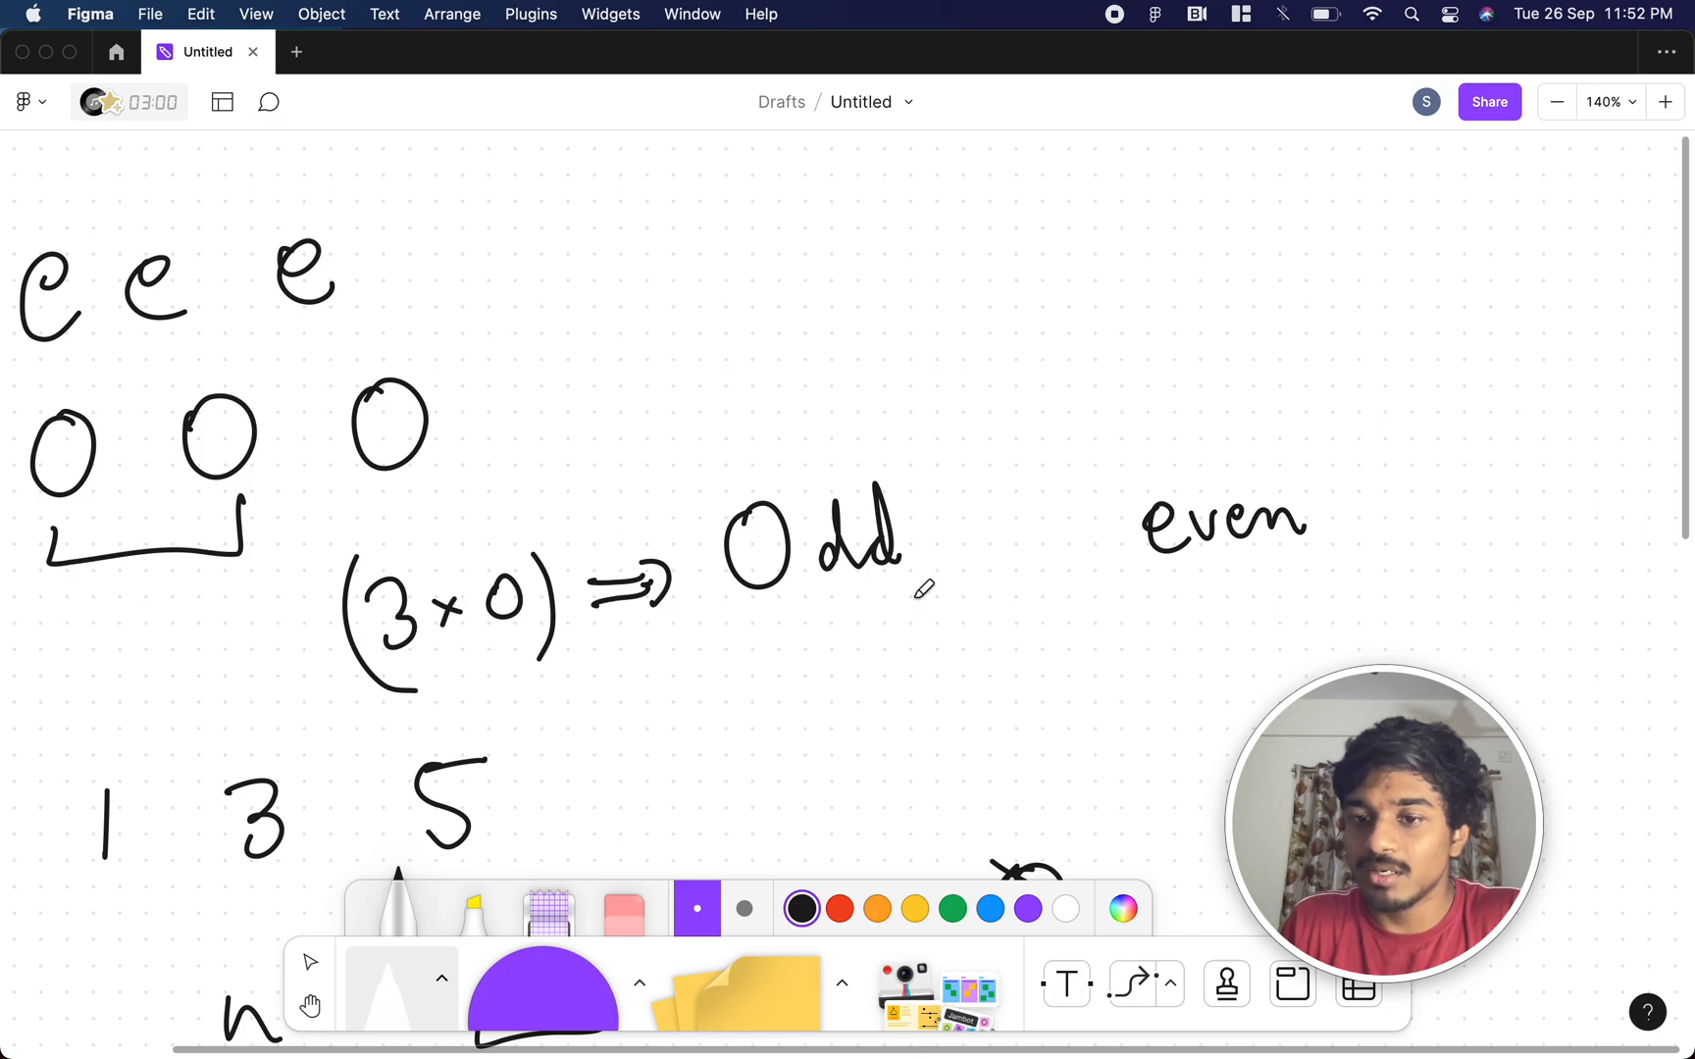
pyautogui.moveTo(1016, 616); pyautogui.dragTo(1092, 708)
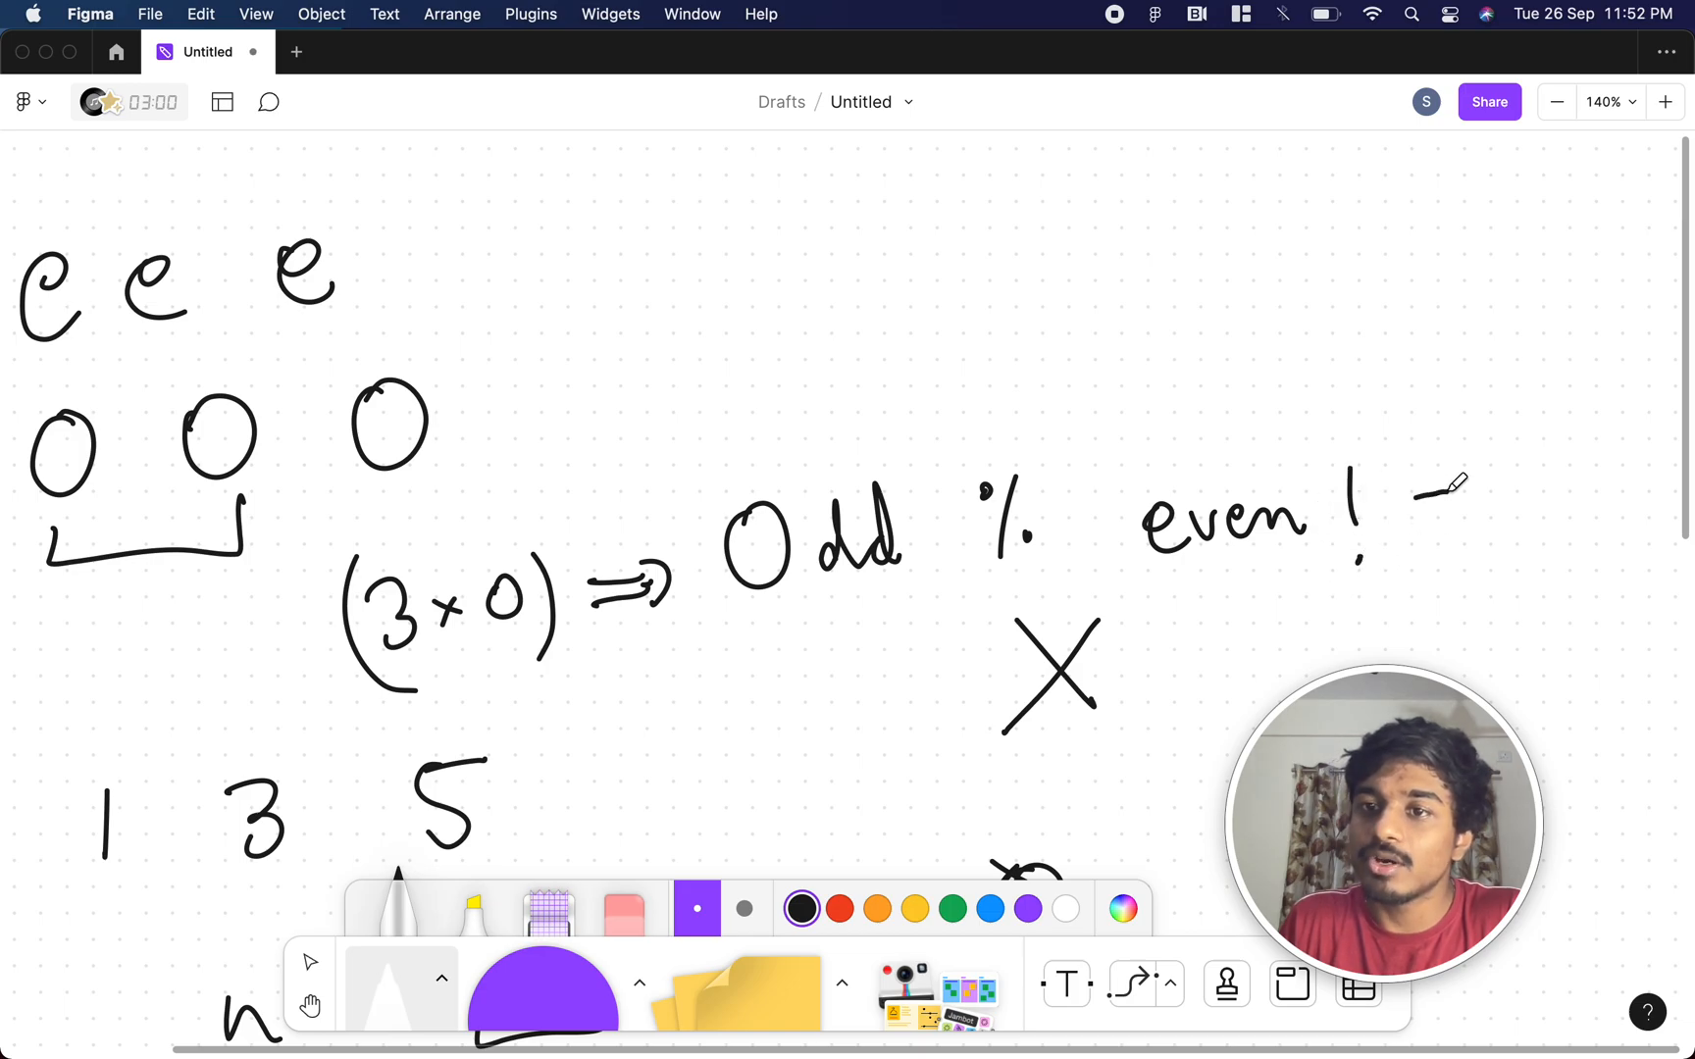
pyautogui.moveTo(1395, 502); pyautogui.dragTo(1513, 502)
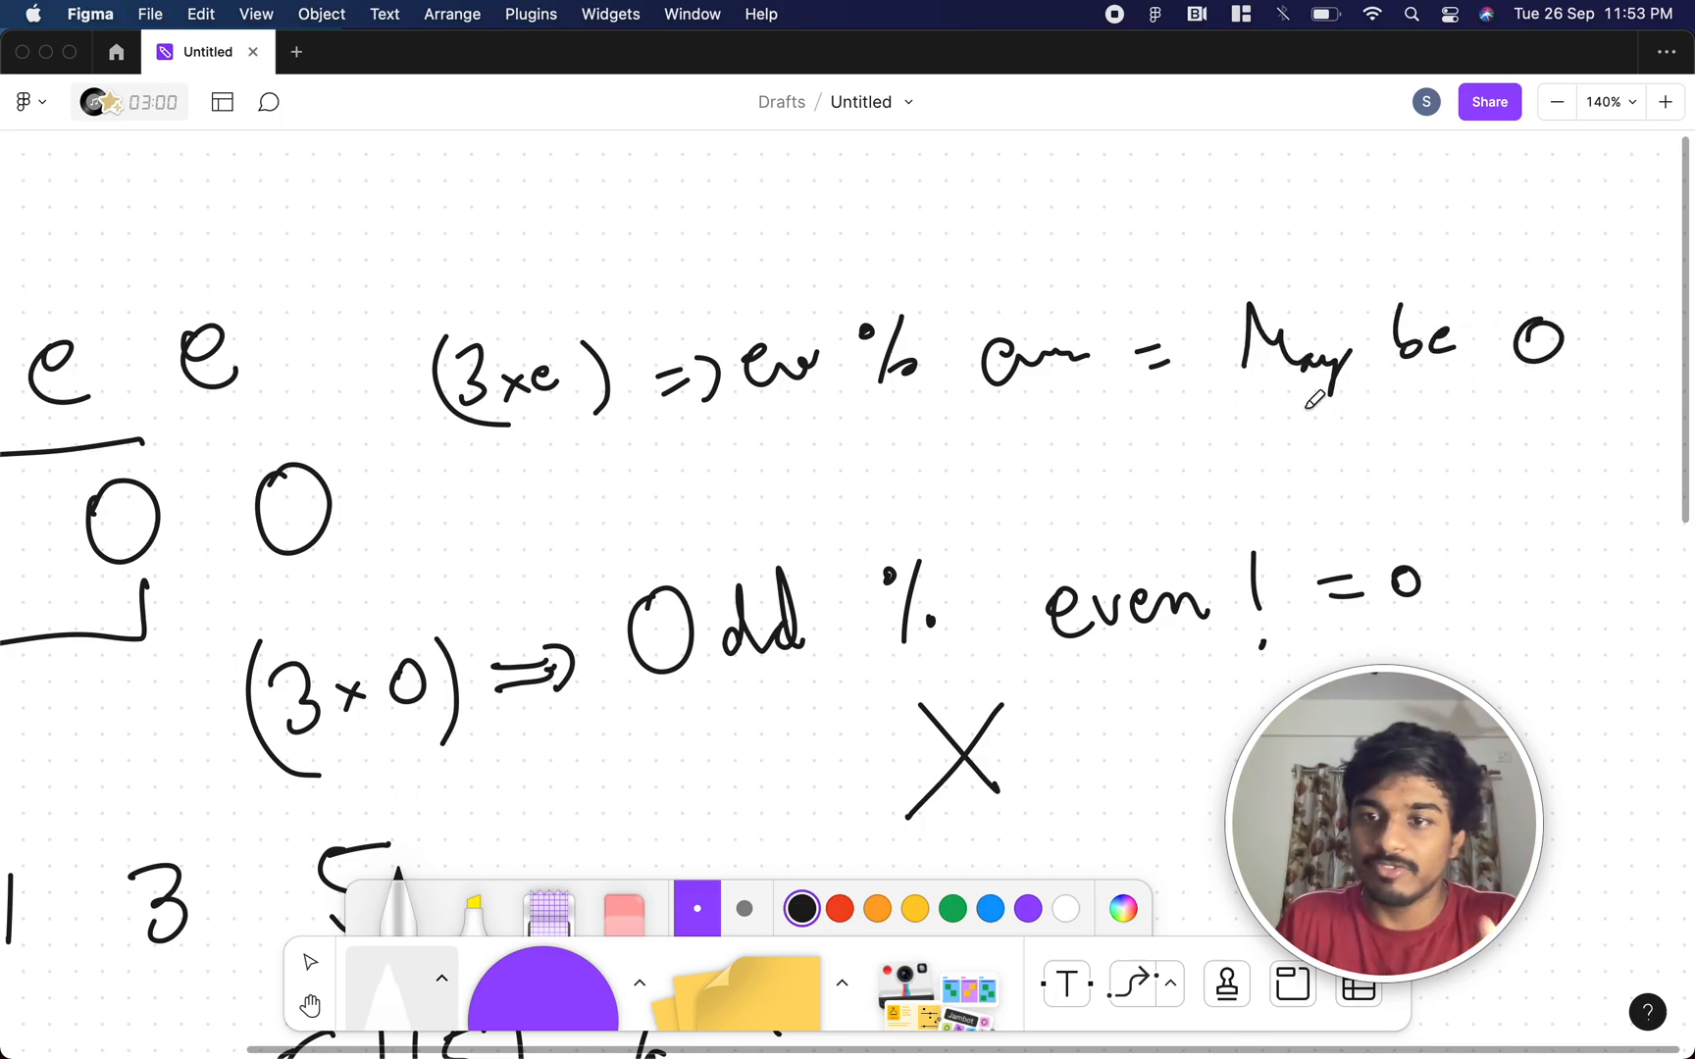
pyautogui.scroll(-3)
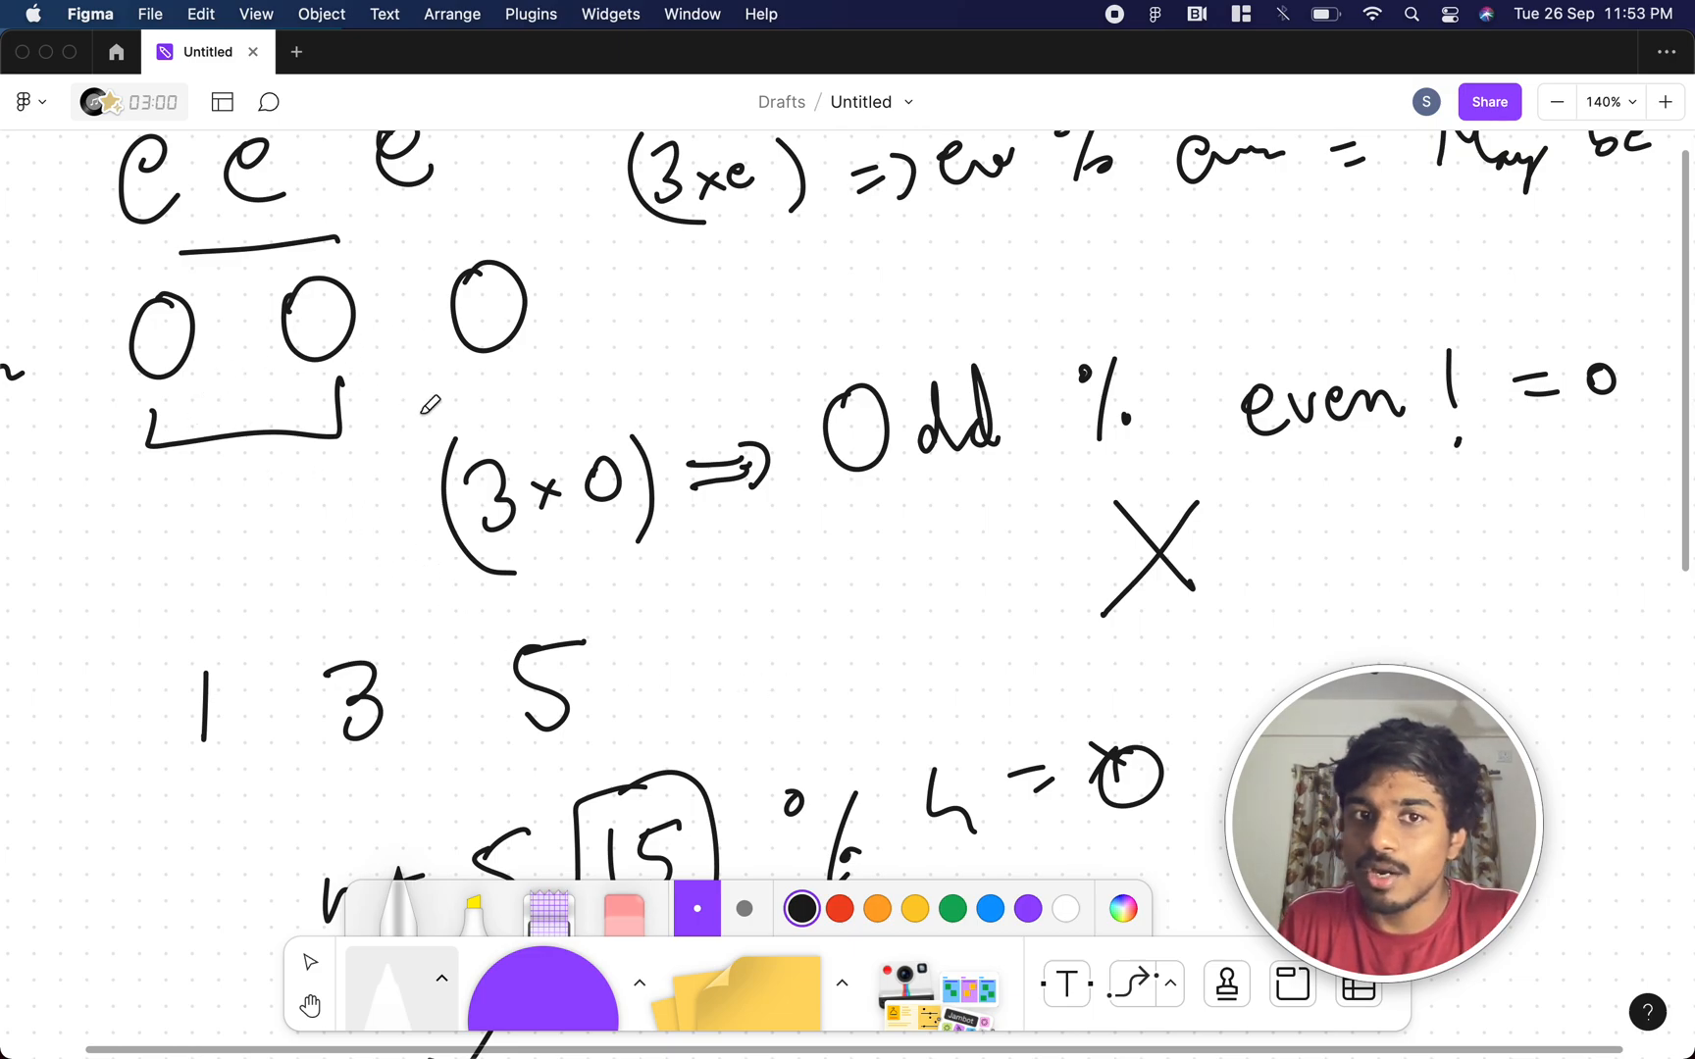
pyautogui.moveTo(553, 514)
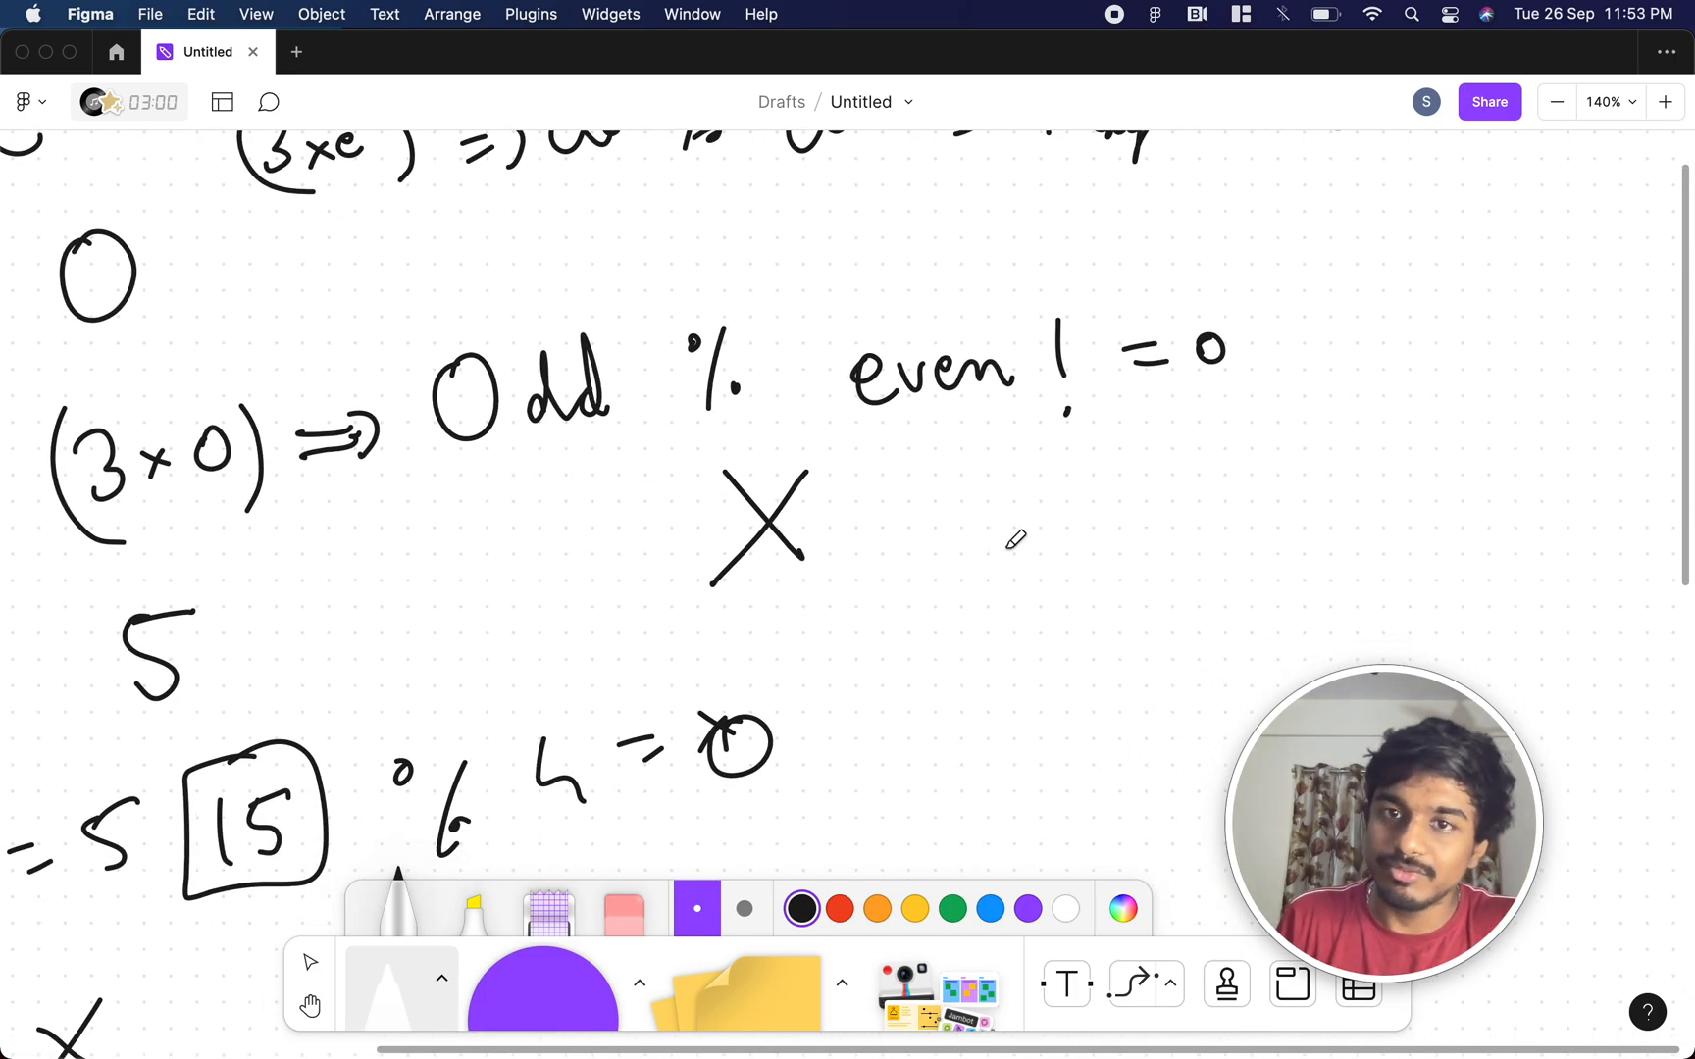
pyautogui.moveTo(1169, 492)
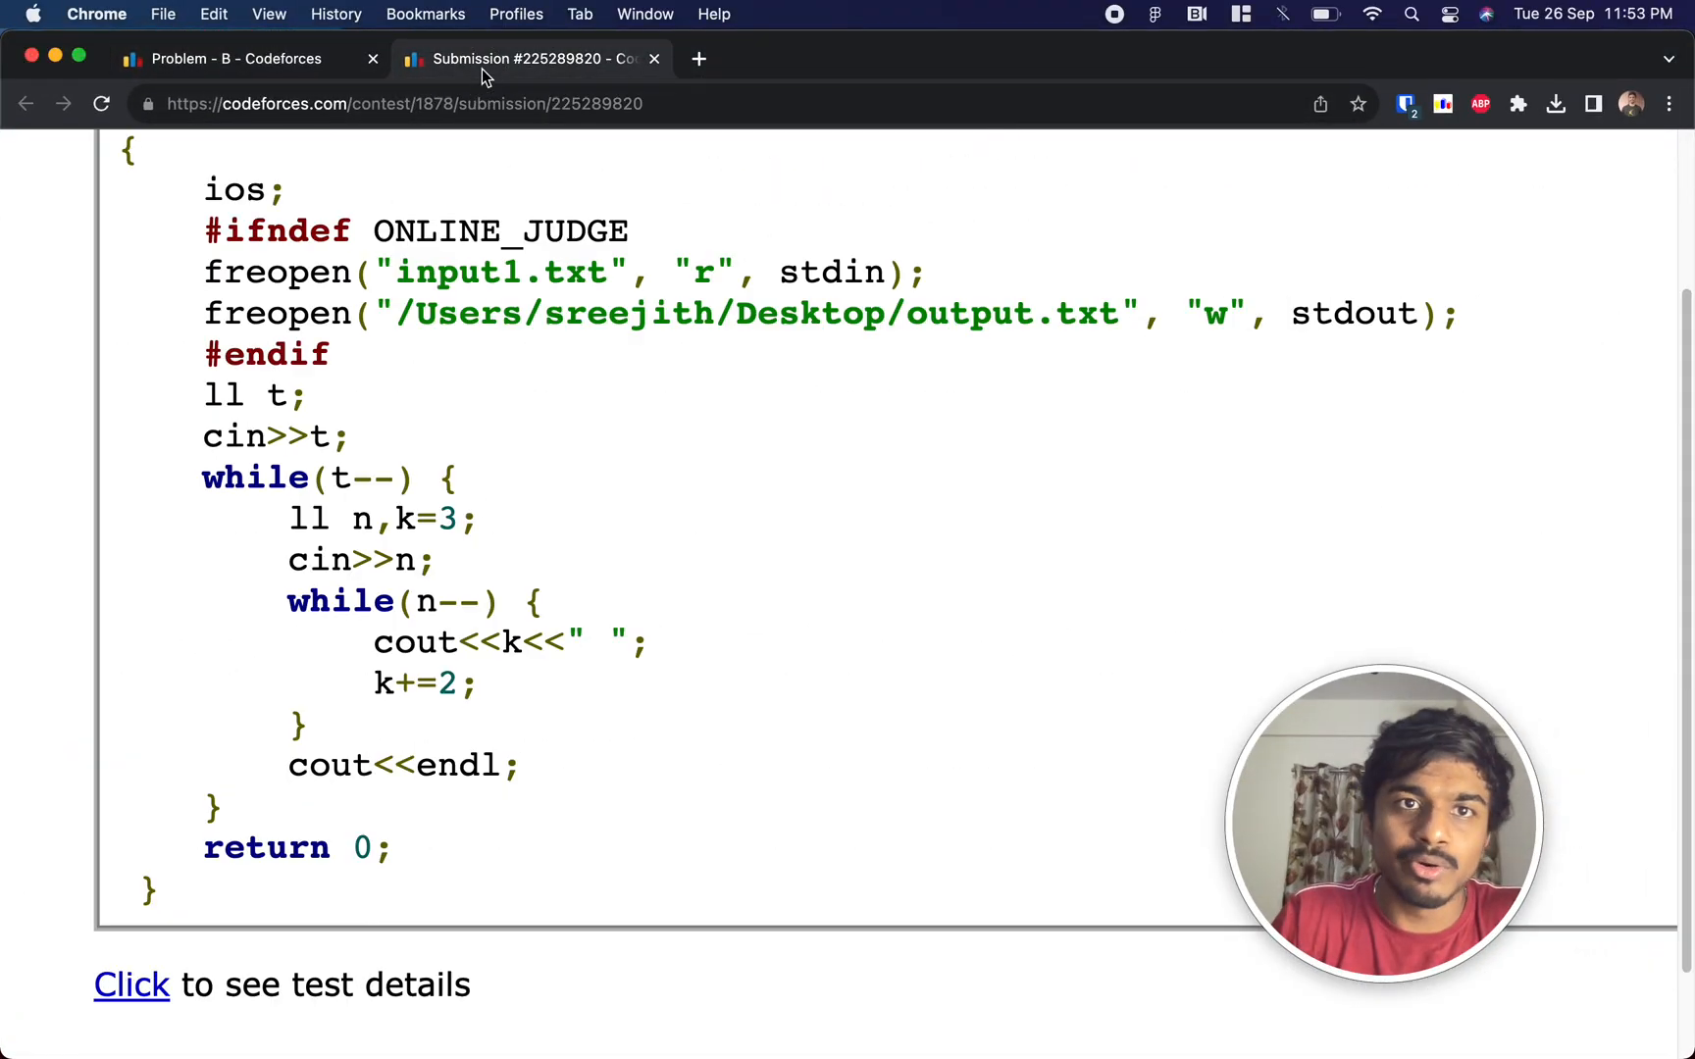
# - Scroll the Codeforces submission down to the loop printing odd numbers from 3
pyautogui.scroll(-3)
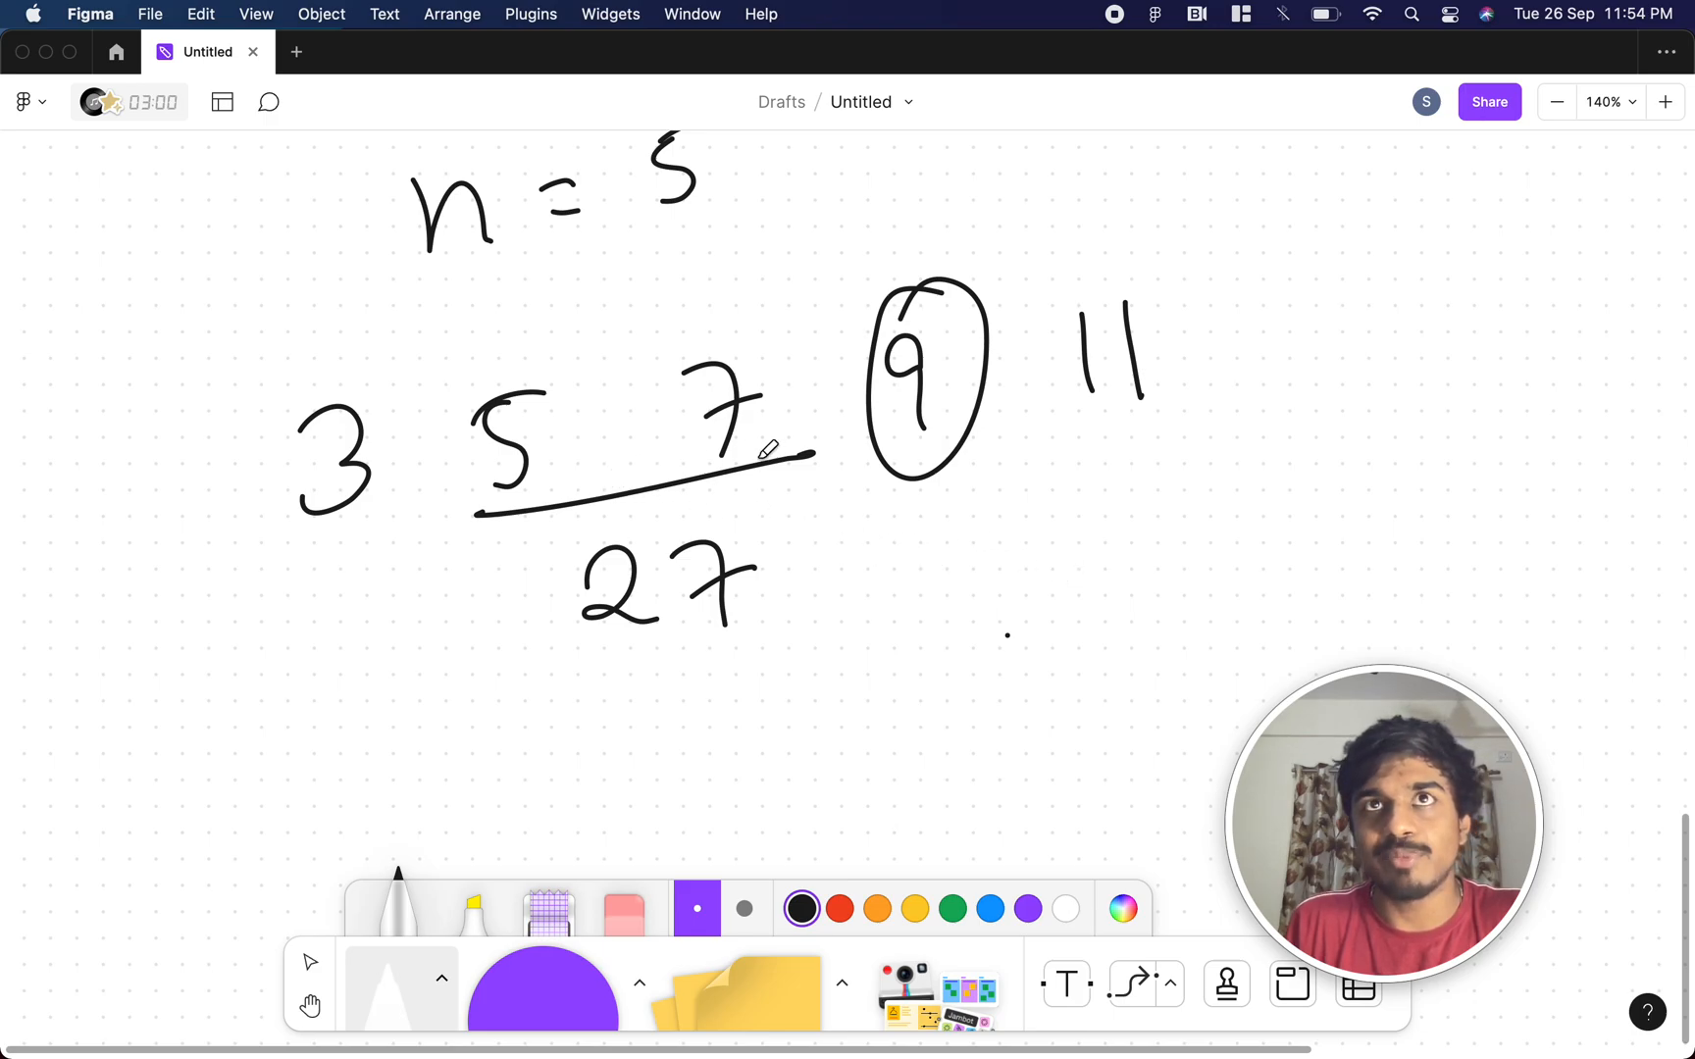
# - Add a circled mark and a 12? query beside the sum 27 of 3 5 7 9 11
pyautogui.moveTo(939, 563); pyautogui.dragTo(1011, 631)
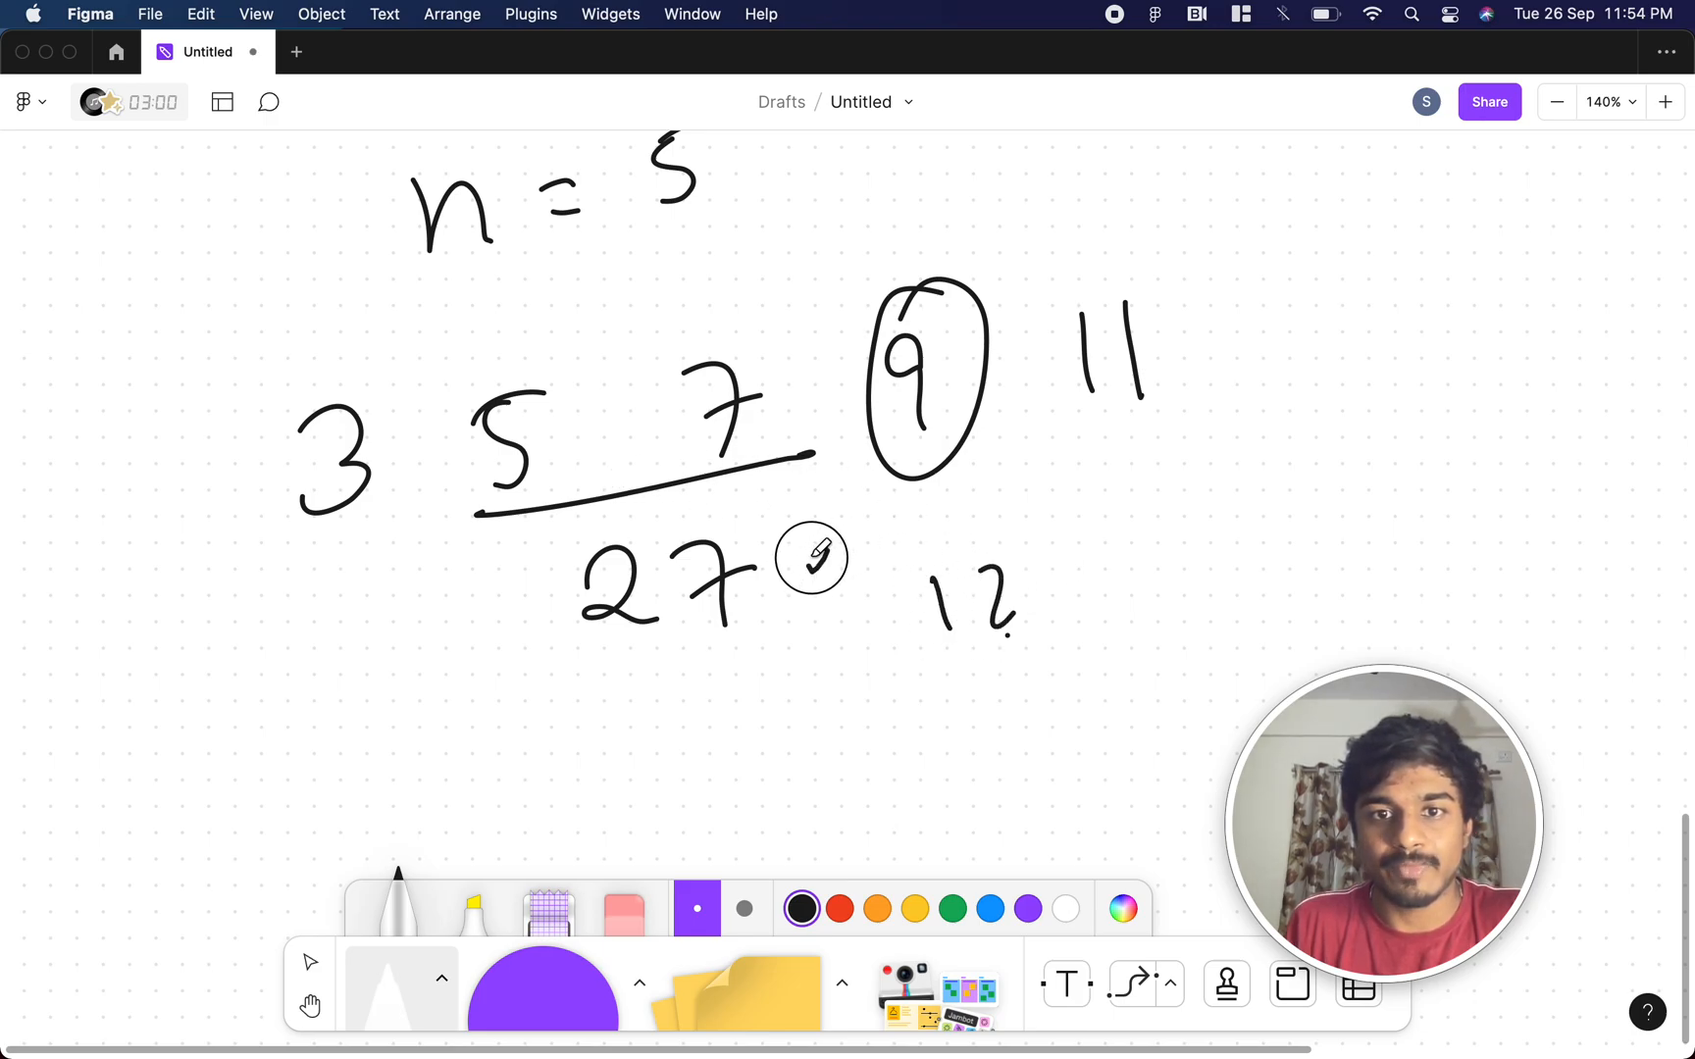